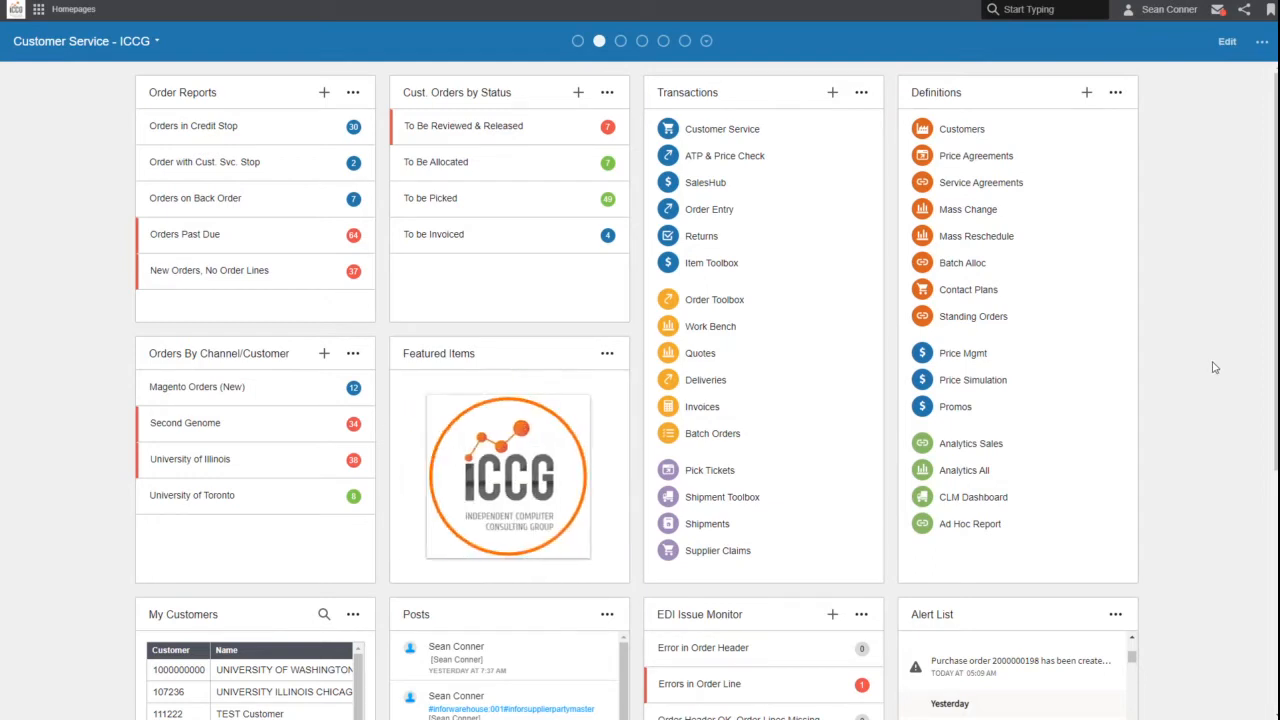
# Step: Toggle full screen and switch back to the Customer Service - ICCG homepage
pyautogui.press('F11')
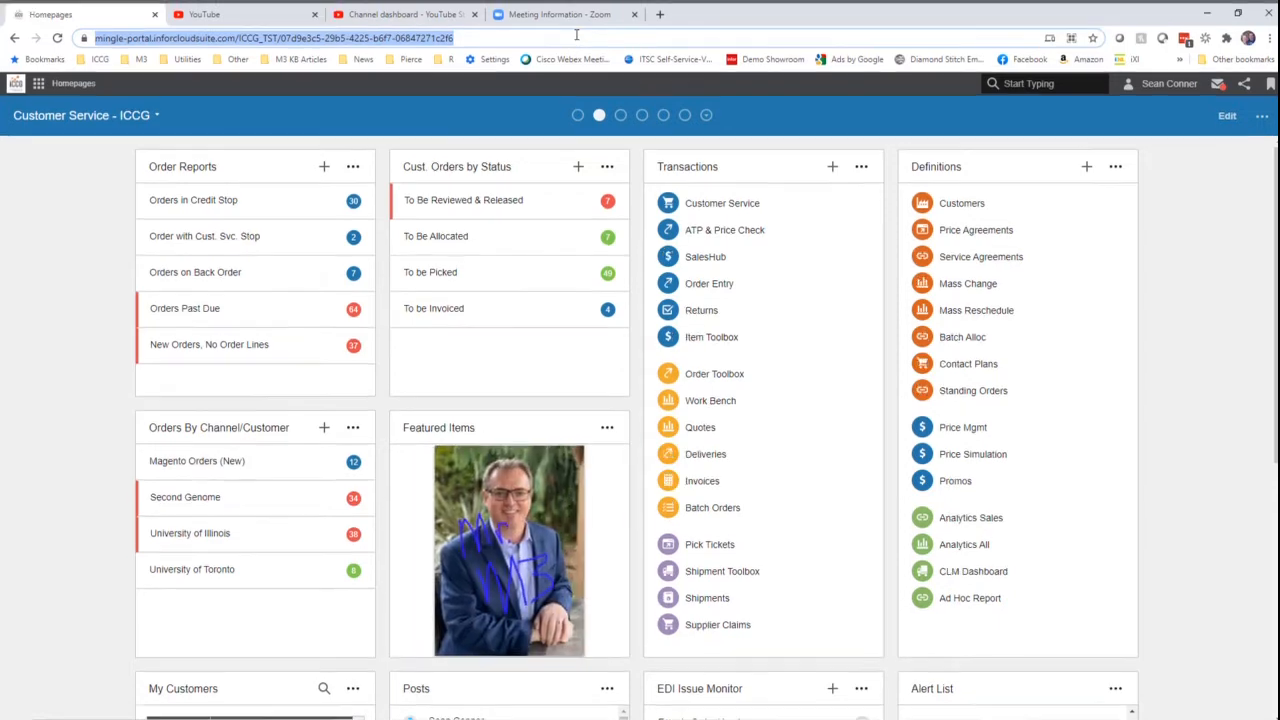
pyautogui.press('F11')
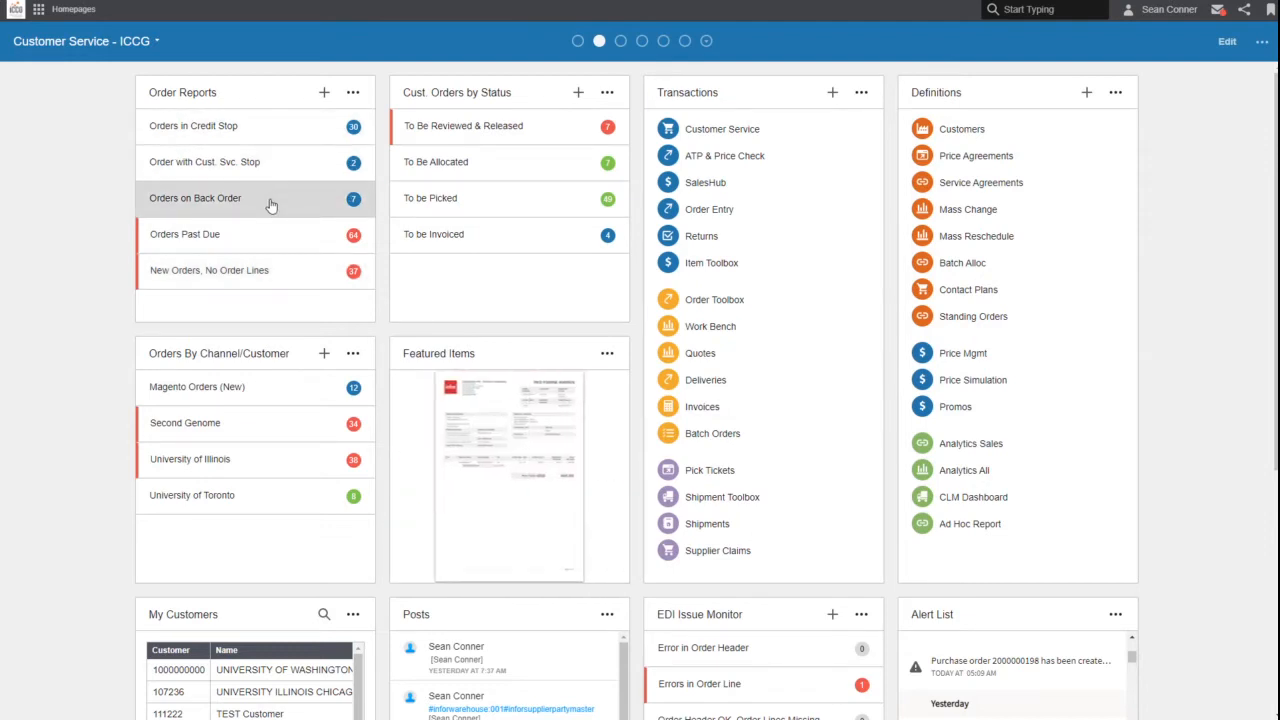
pyautogui.click(195, 198)
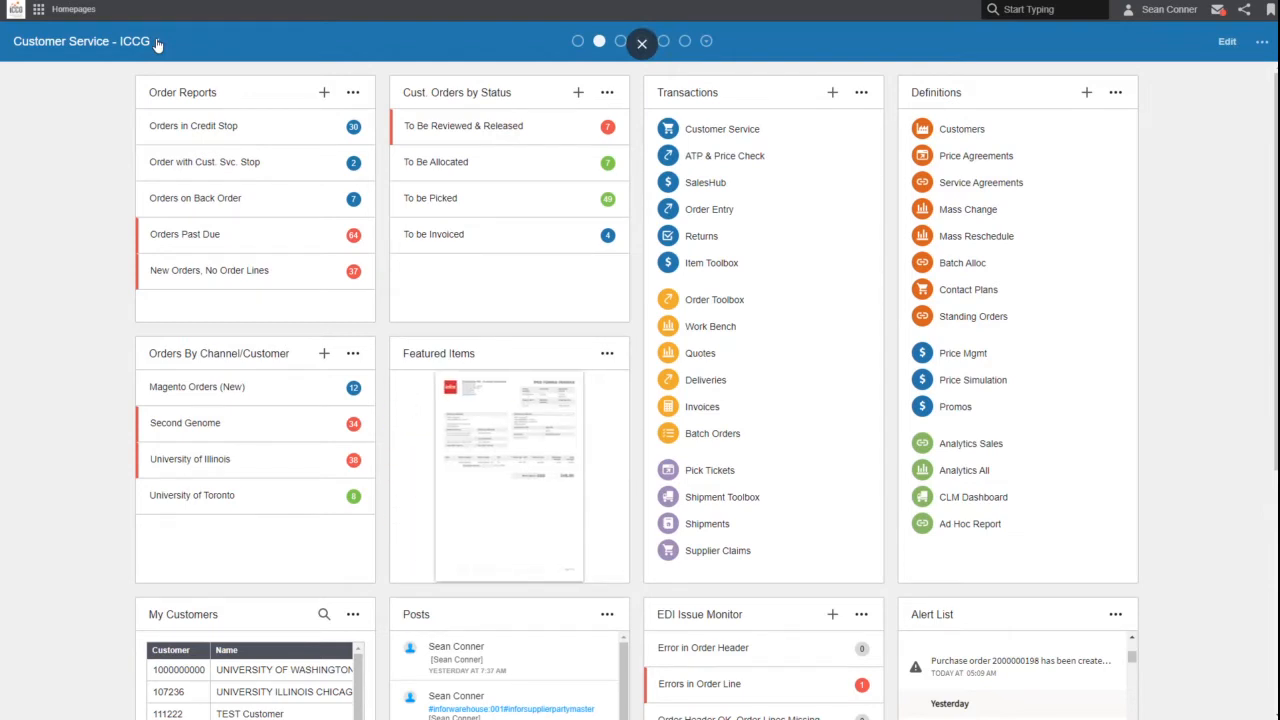
pyautogui.click(168, 44)
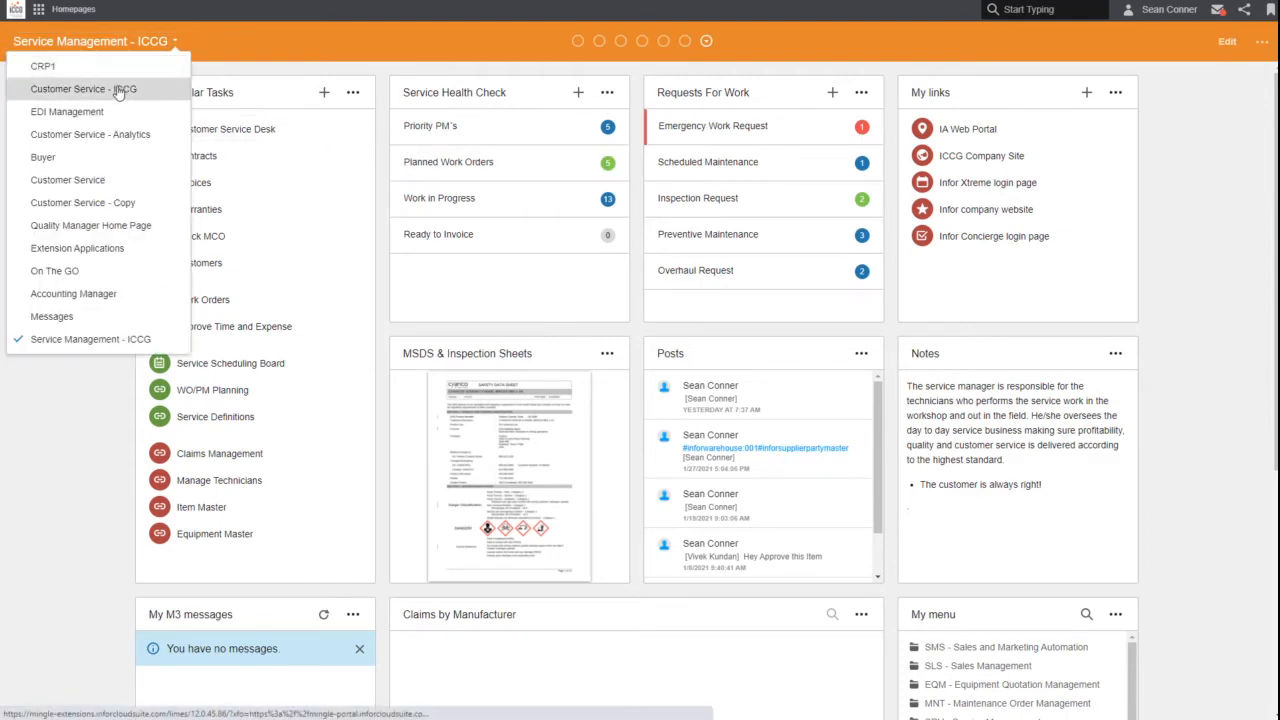
pyautogui.click(83, 89)
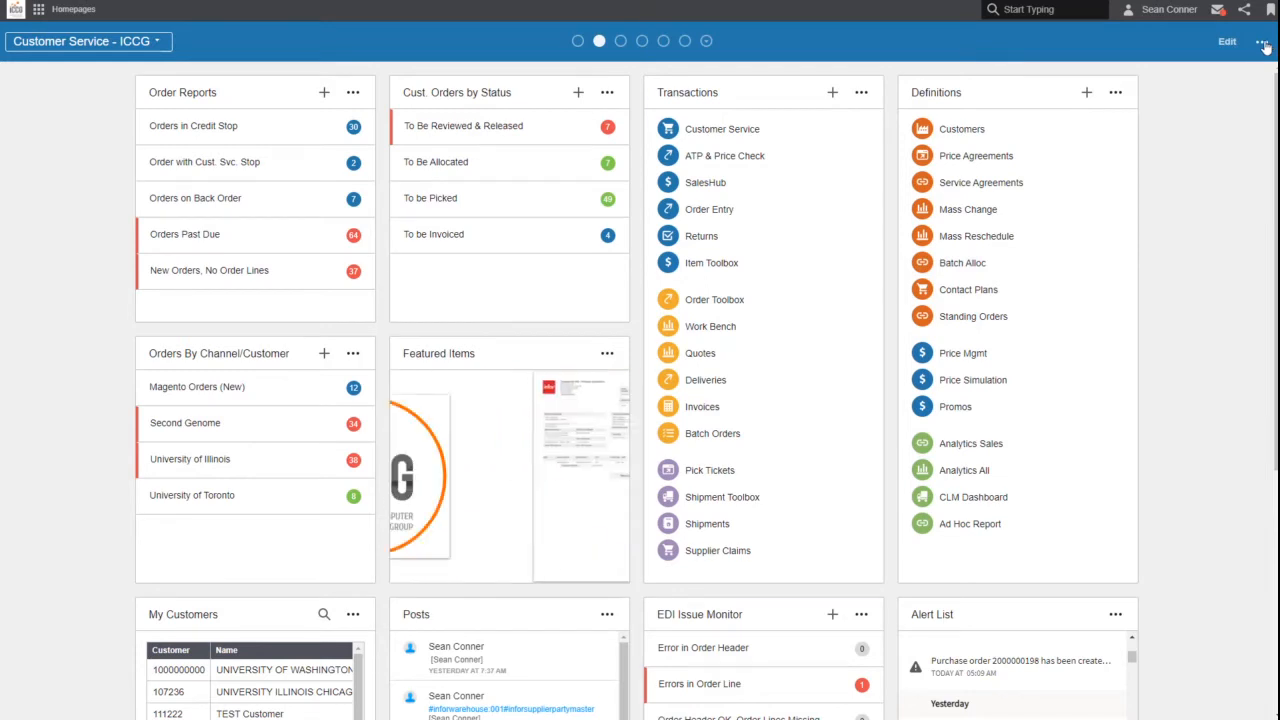
# Step: In edit mode, search all widgets for 'new' and add the What's New widget
pyautogui.click(1262, 40)
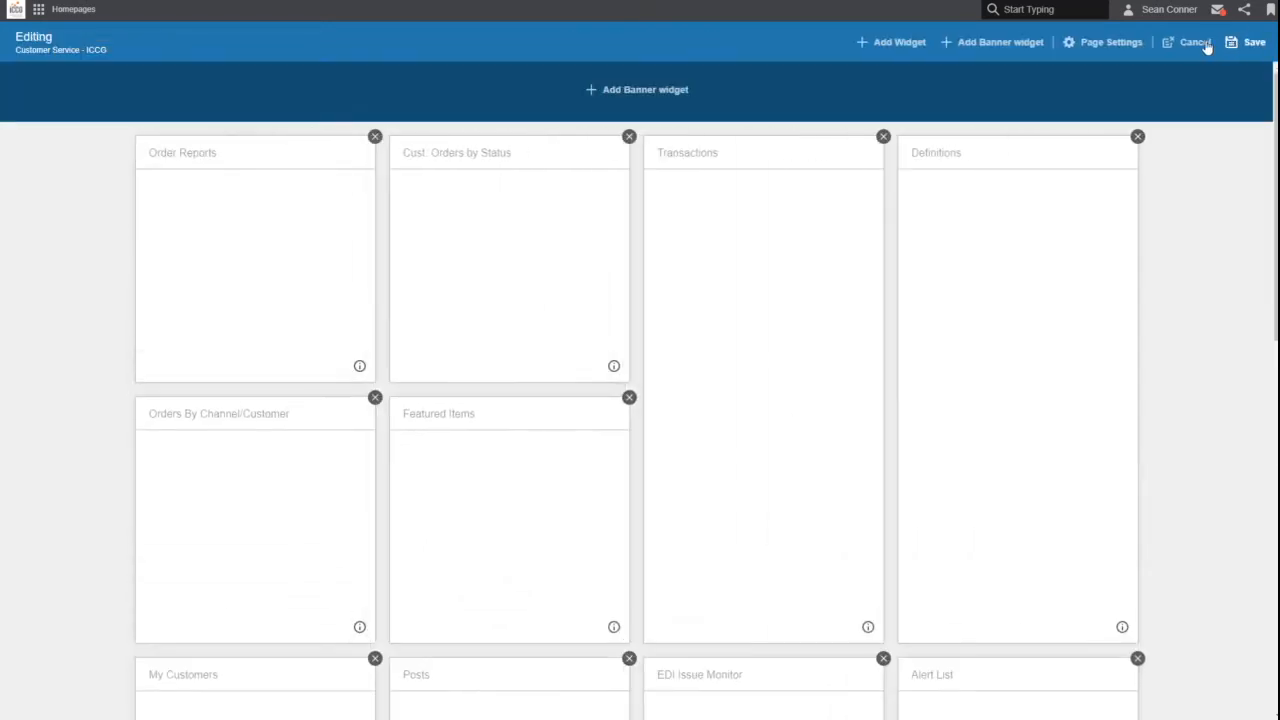
pyautogui.moveTo(985, 50)
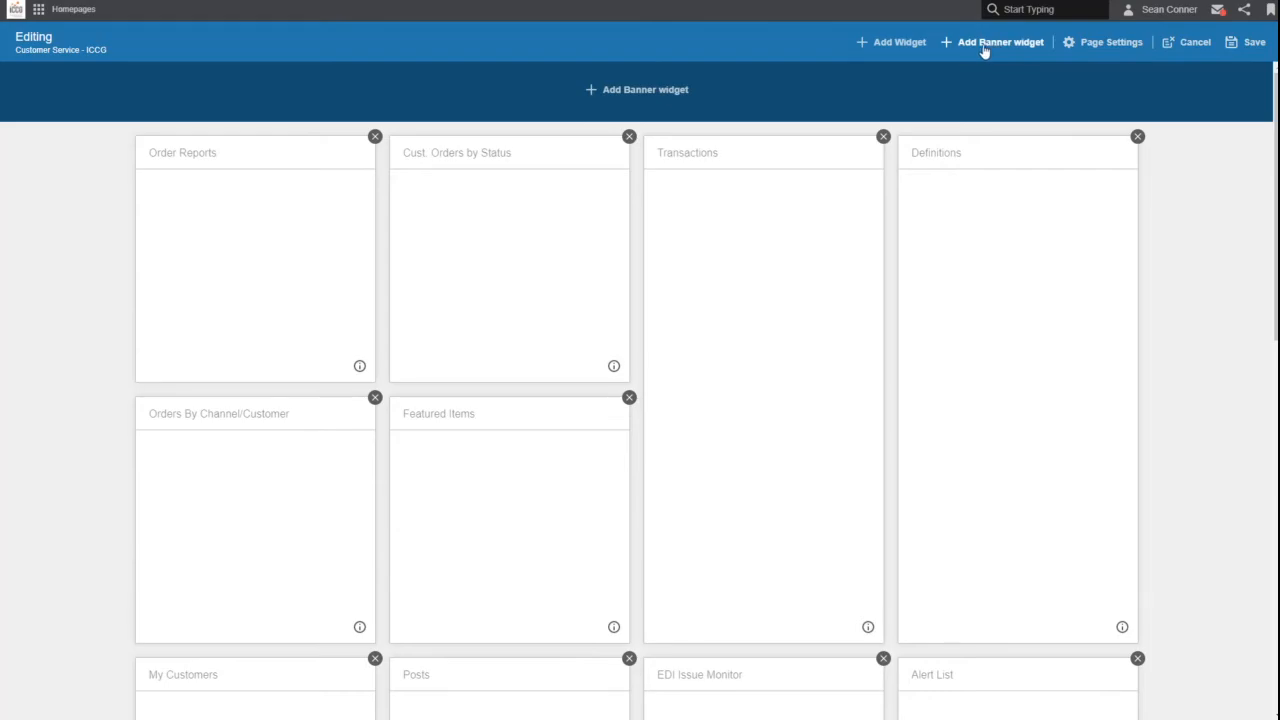
pyautogui.click(887, 42)
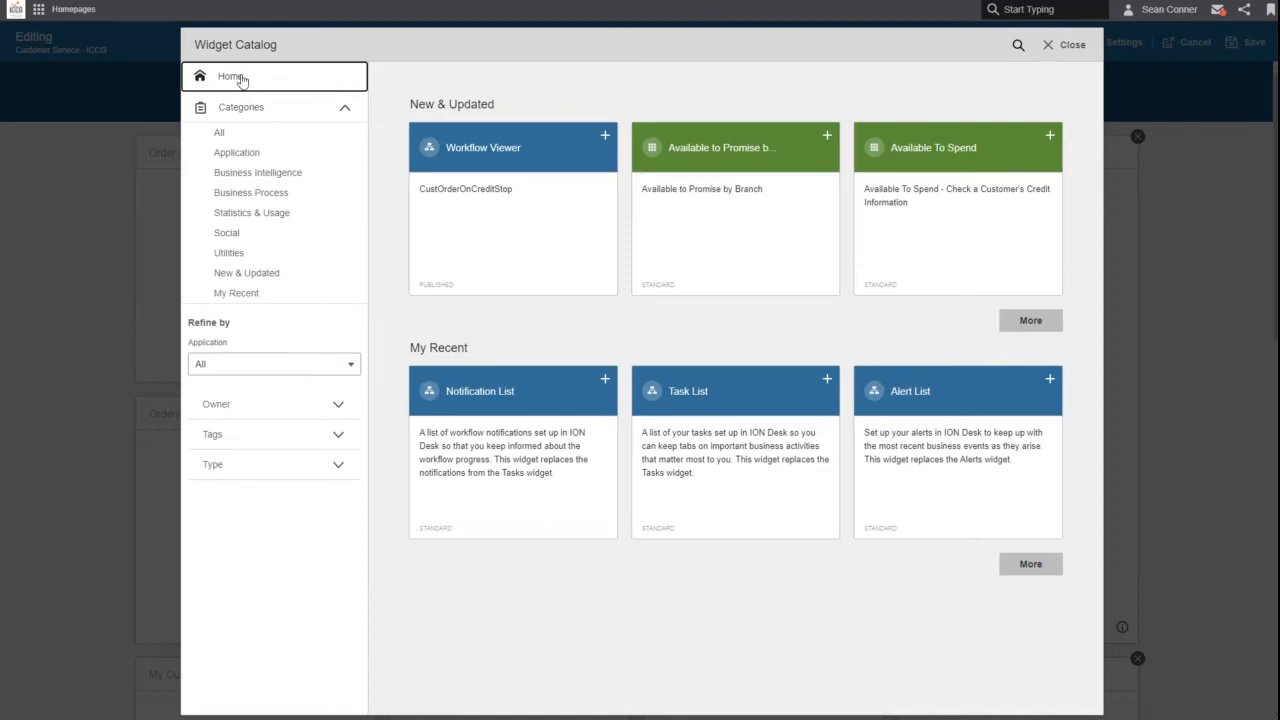
pyautogui.click(219, 132)
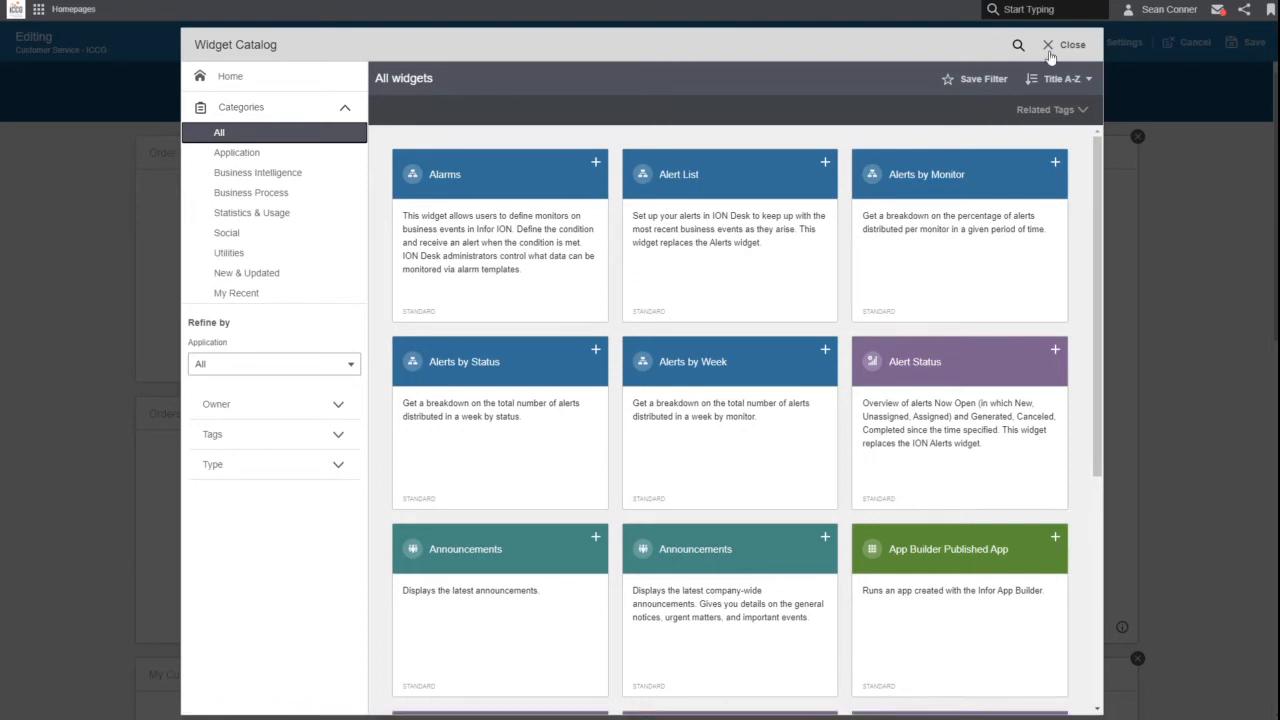
pyautogui.click(1015, 46)
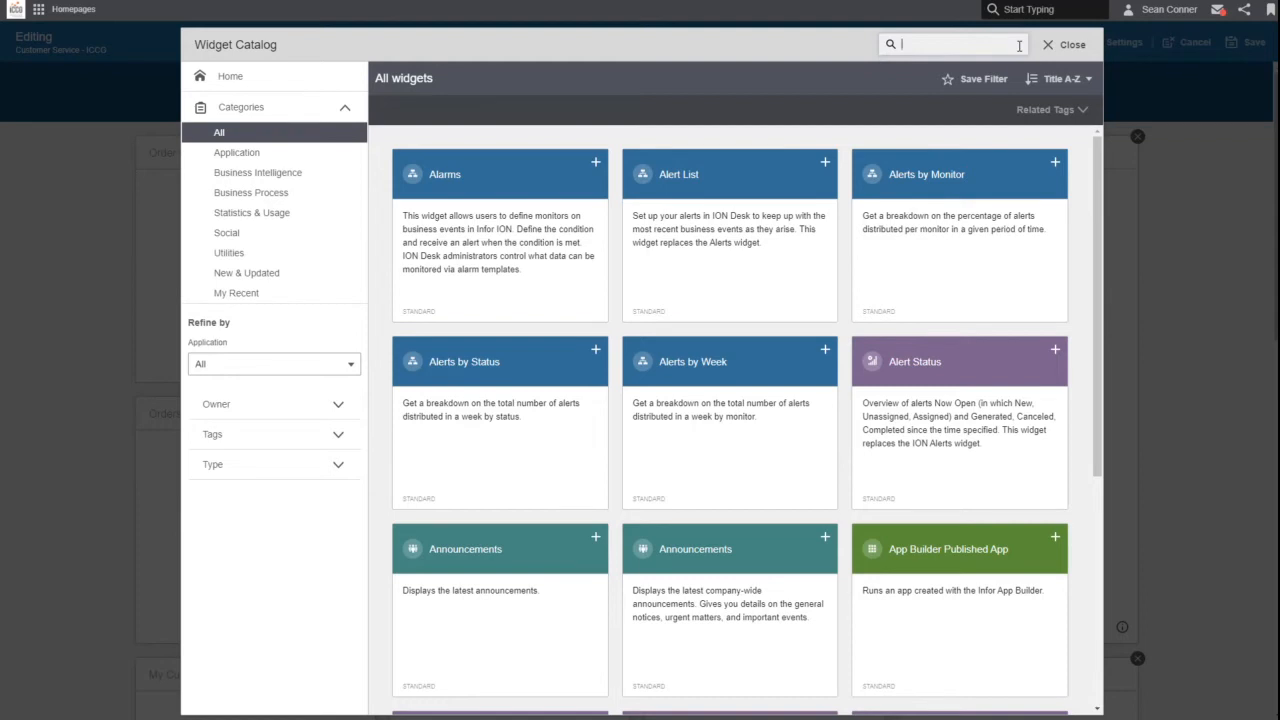
pyautogui.write('new')
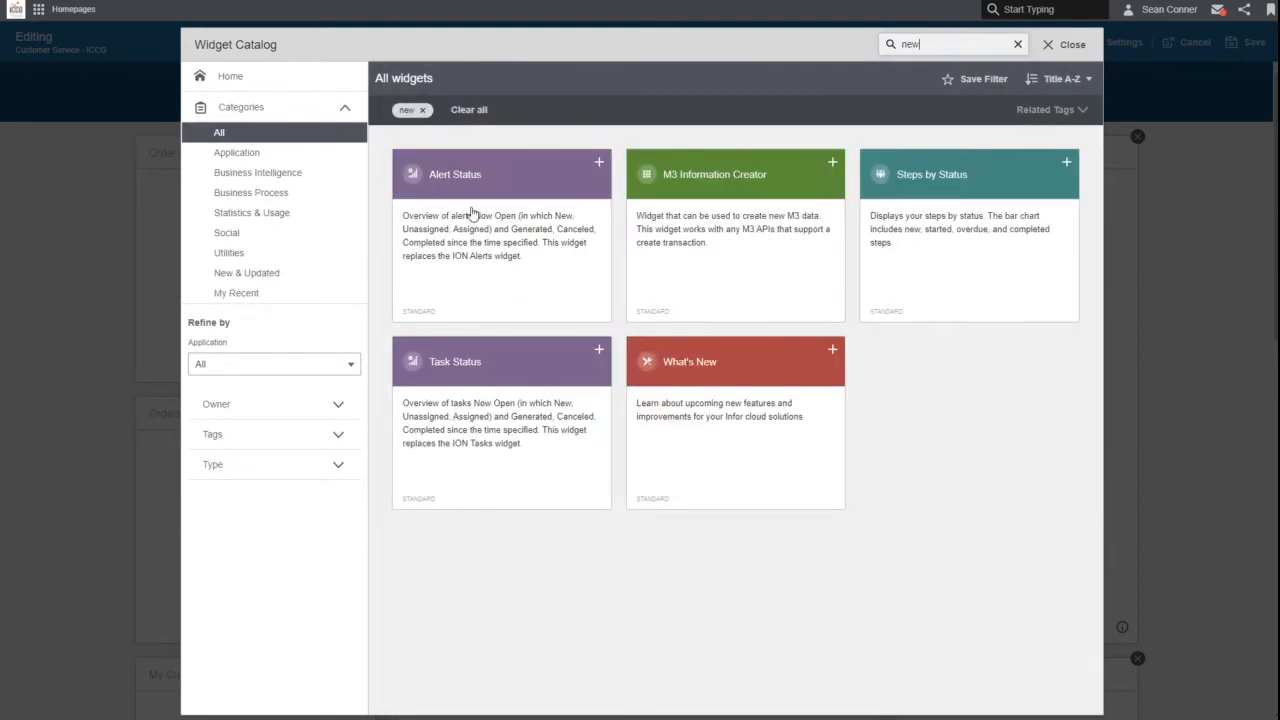
pyautogui.click(832, 353)
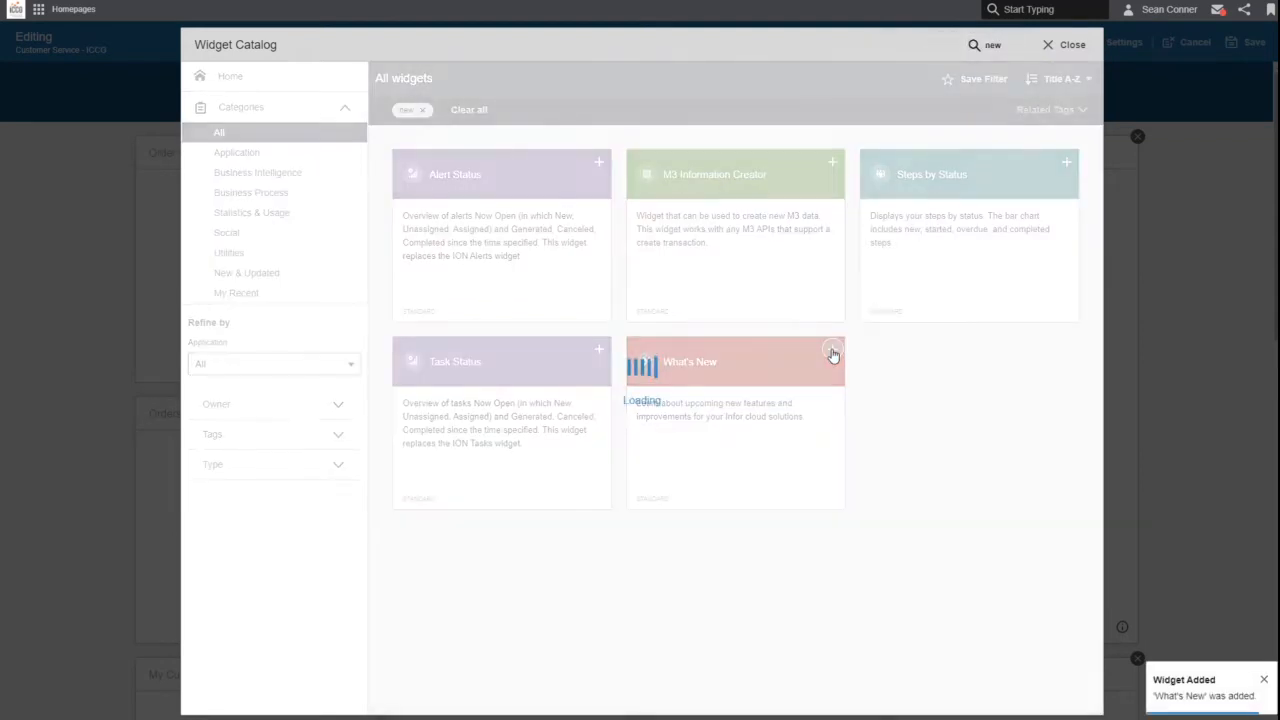
pyautogui.click(832, 349)
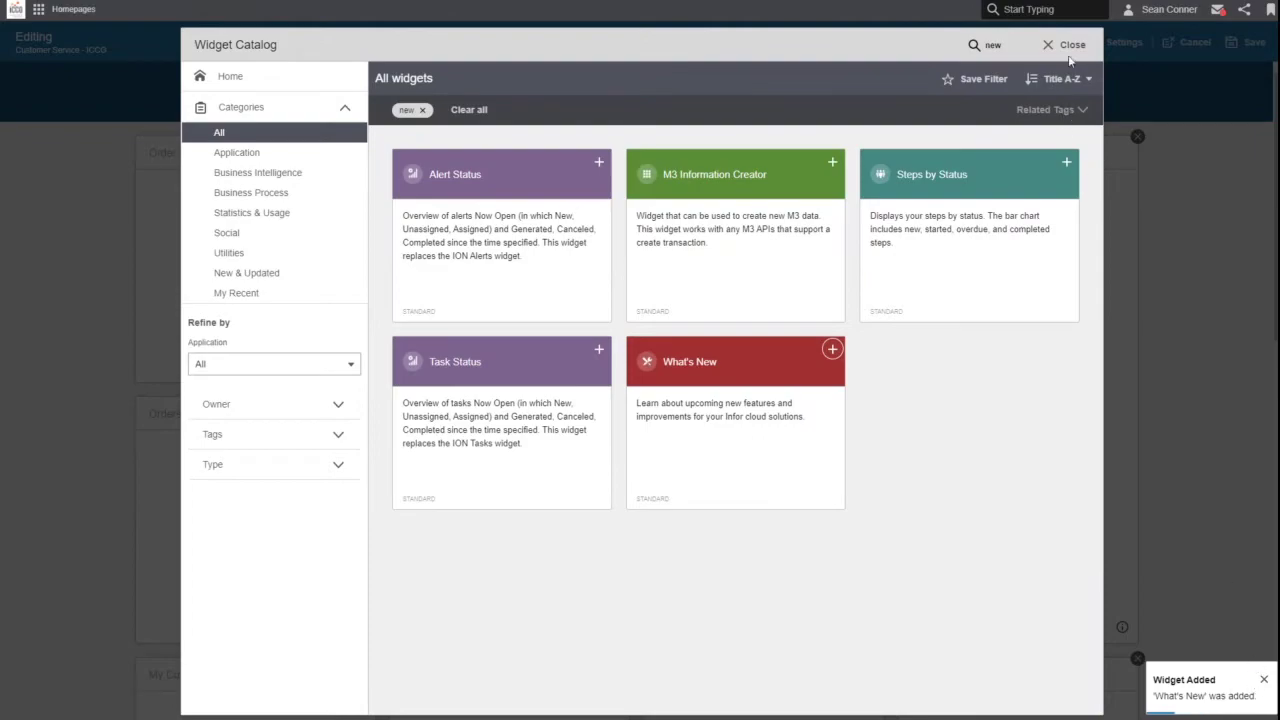
pyautogui.click(1062, 45)
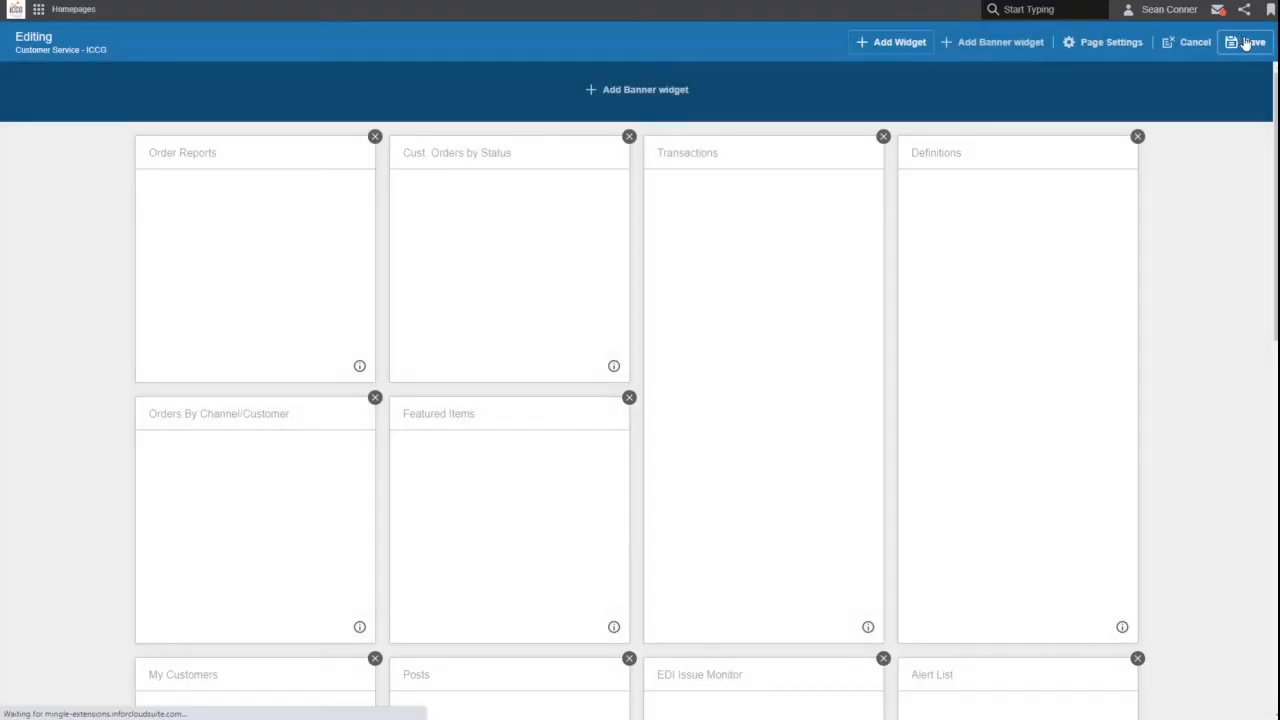
# Step: Save the homepage and scroll down to the What's New widget below the Task List
pyautogui.click(1239, 42)
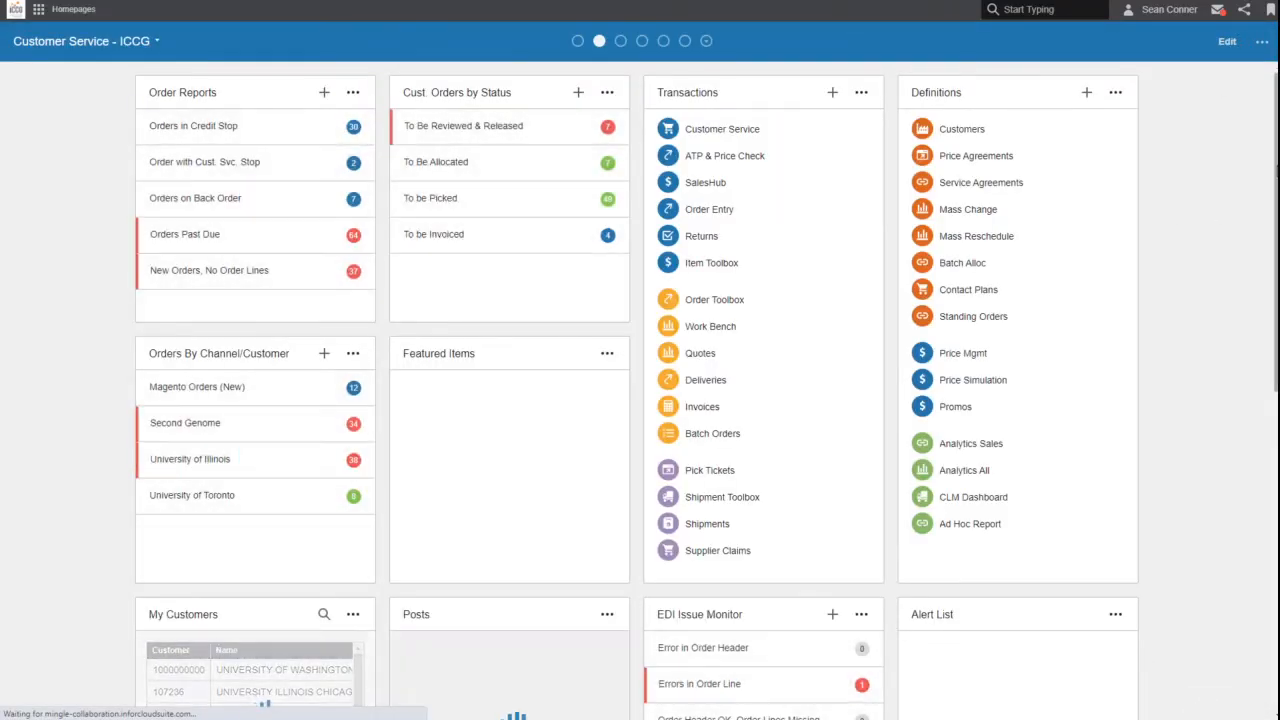
pyautogui.scroll(-3)
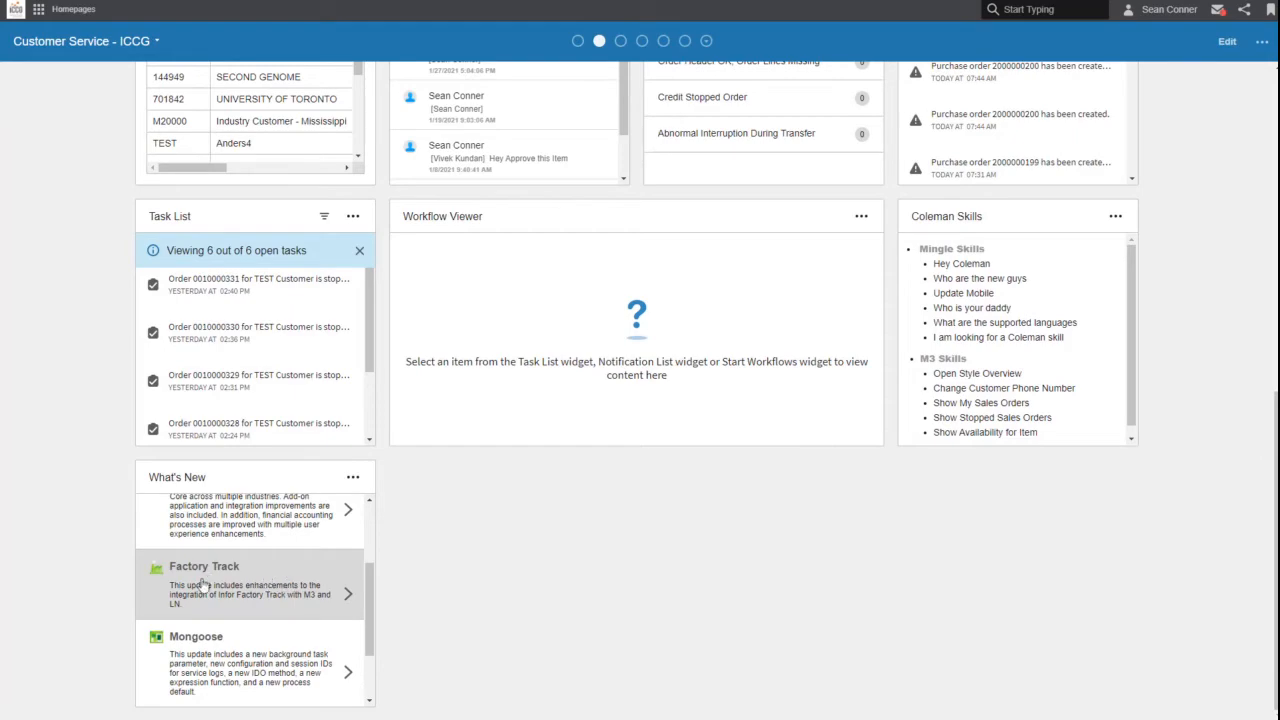
pyautogui.scroll(-3)
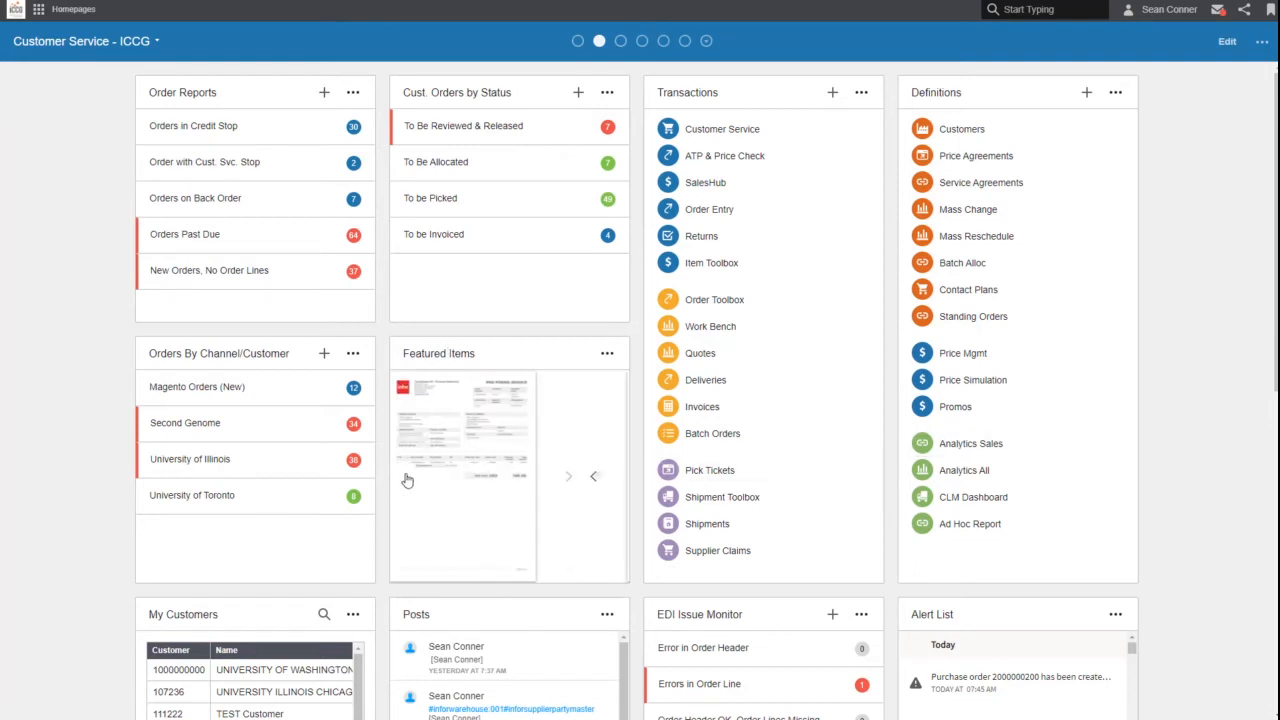
pyautogui.click(568, 476)
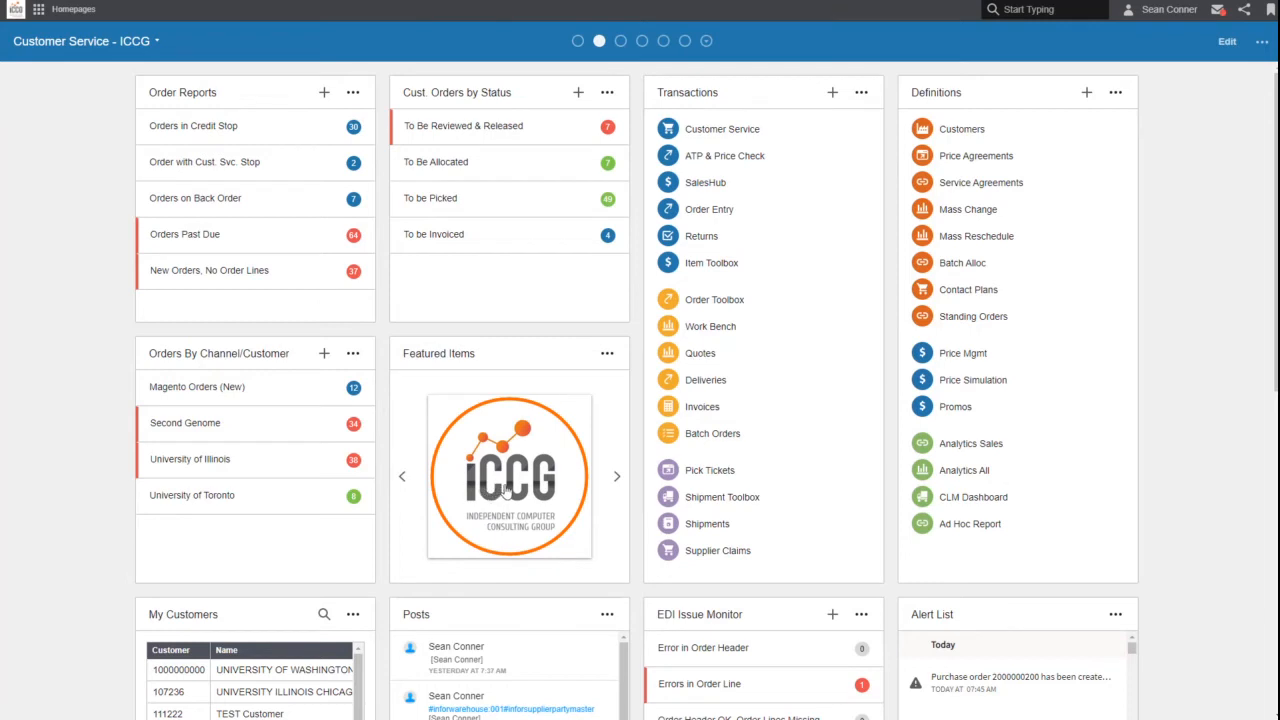
pyautogui.moveTo(561, 474)
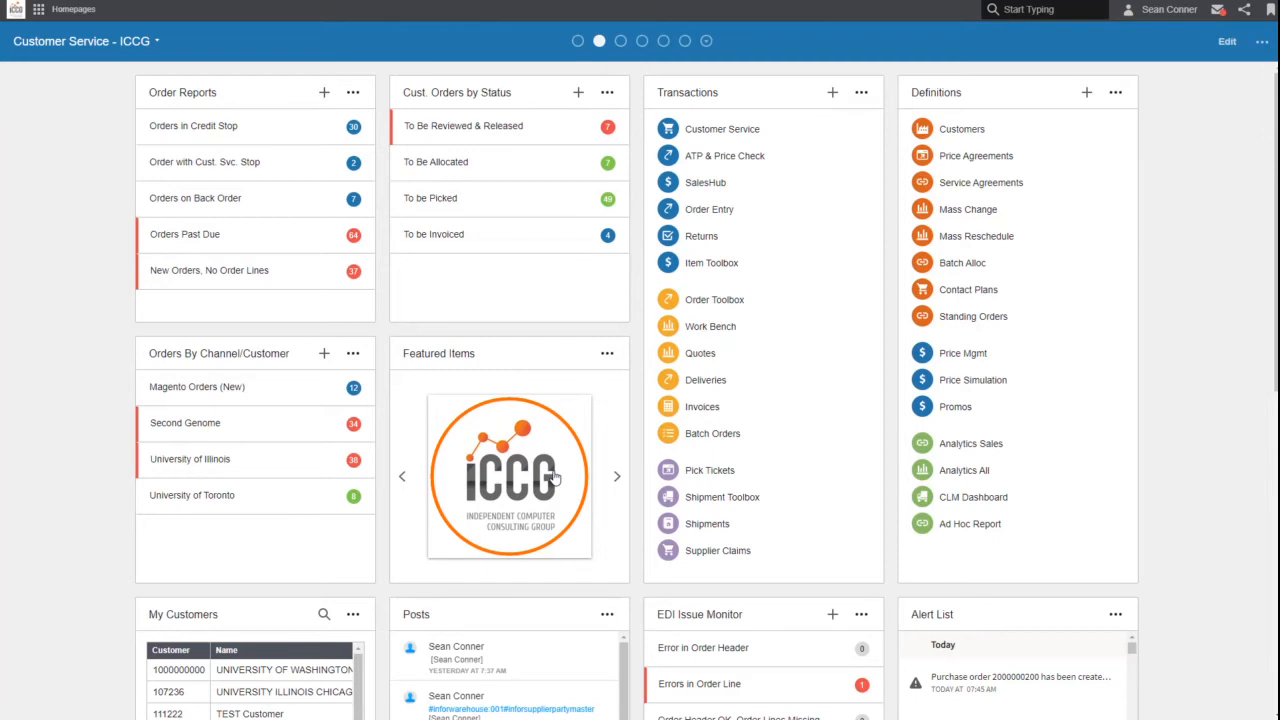
pyautogui.moveTo(619, 482)
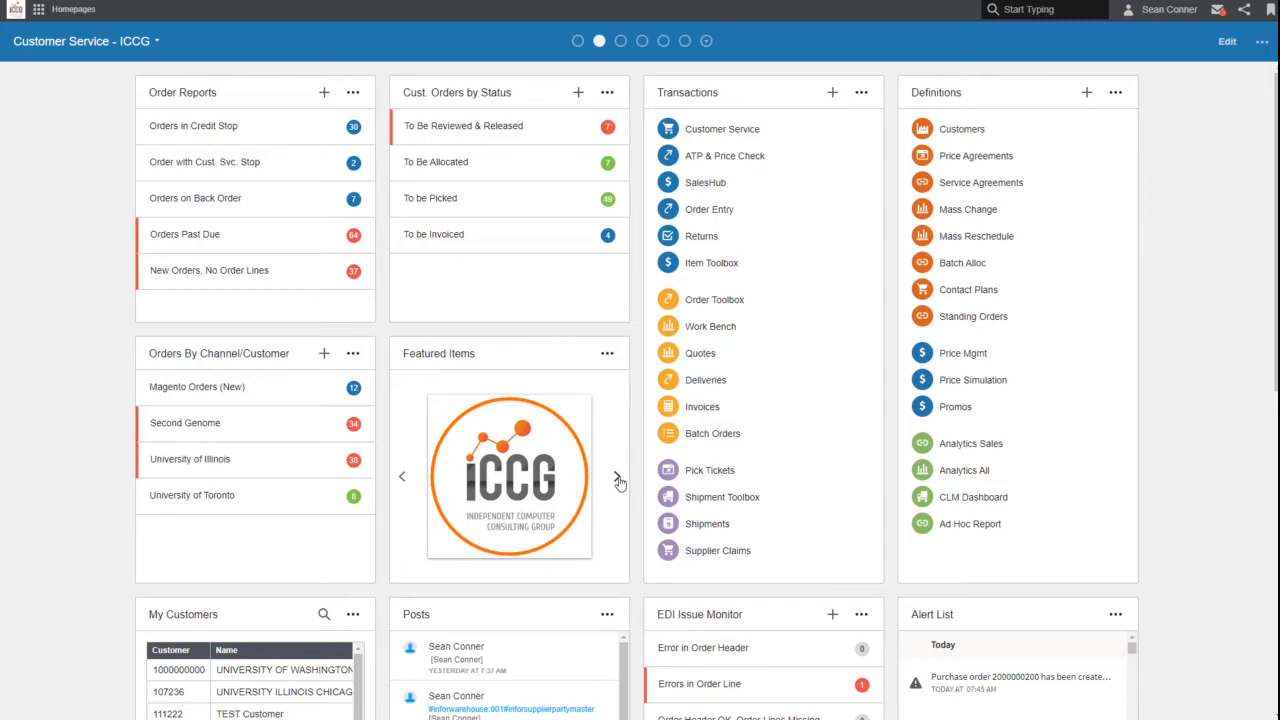
pyautogui.click(619, 476)
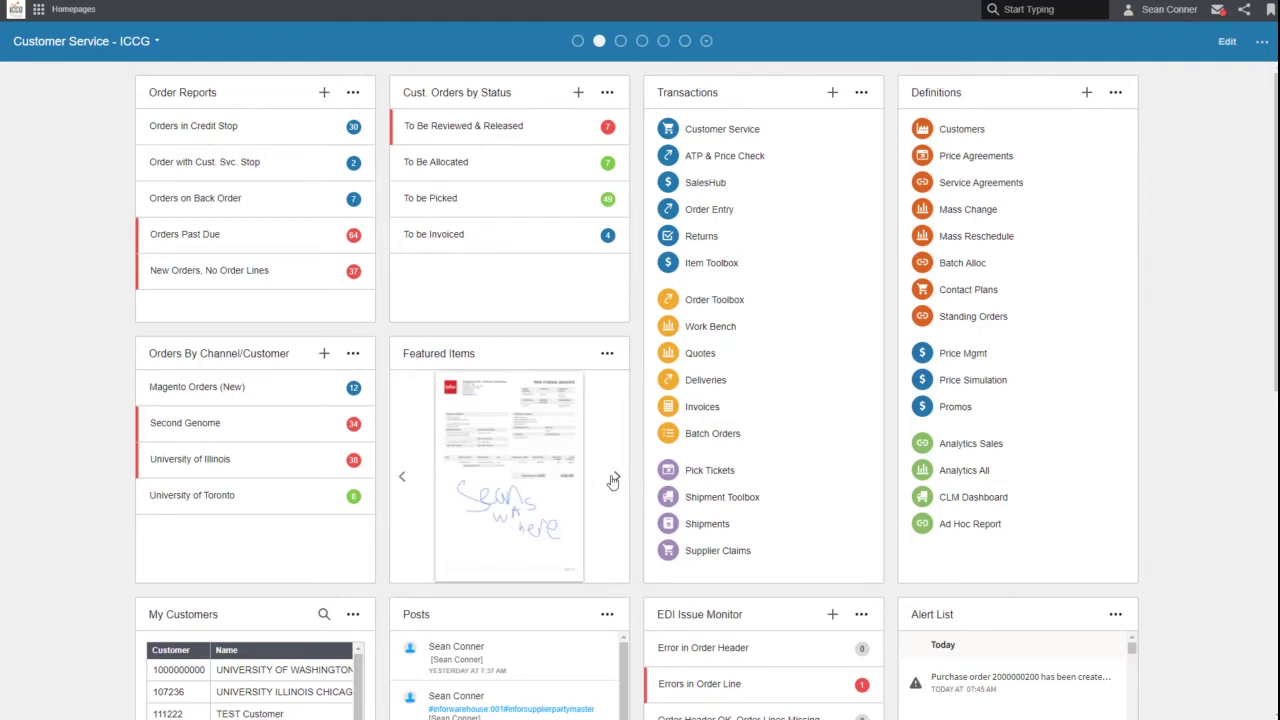
pyautogui.click(612, 478)
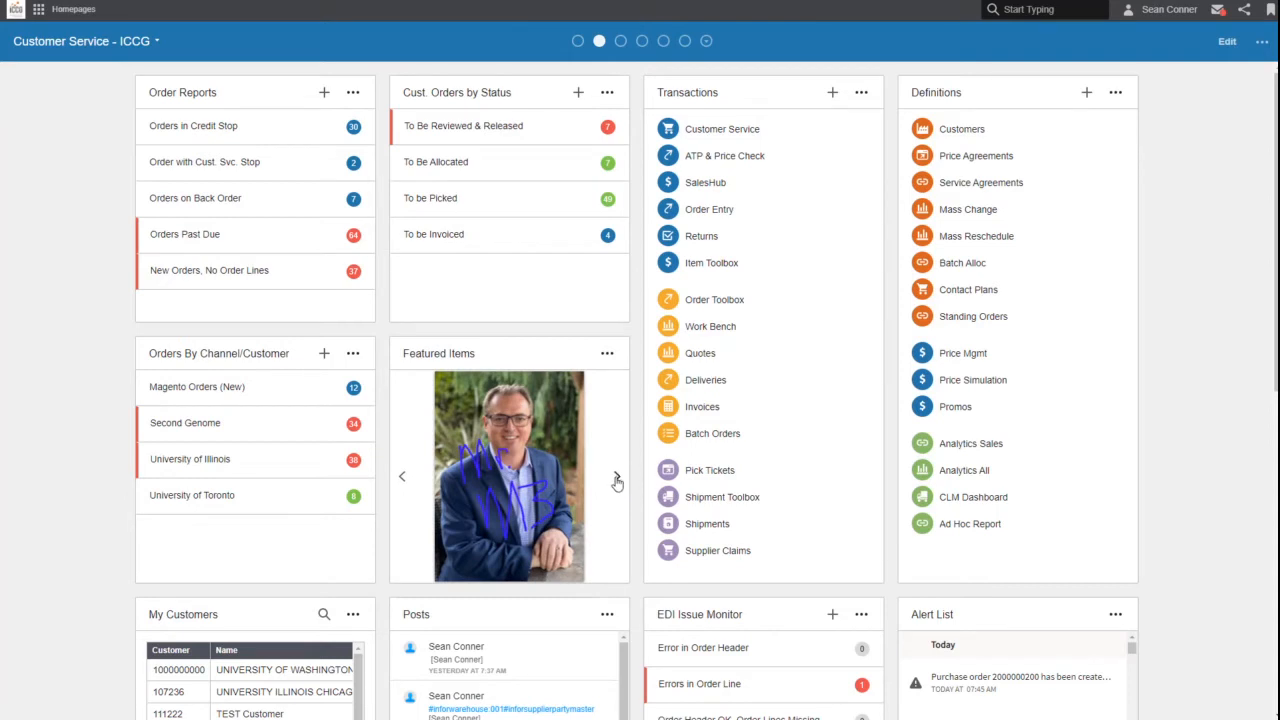
pyautogui.click(616, 482)
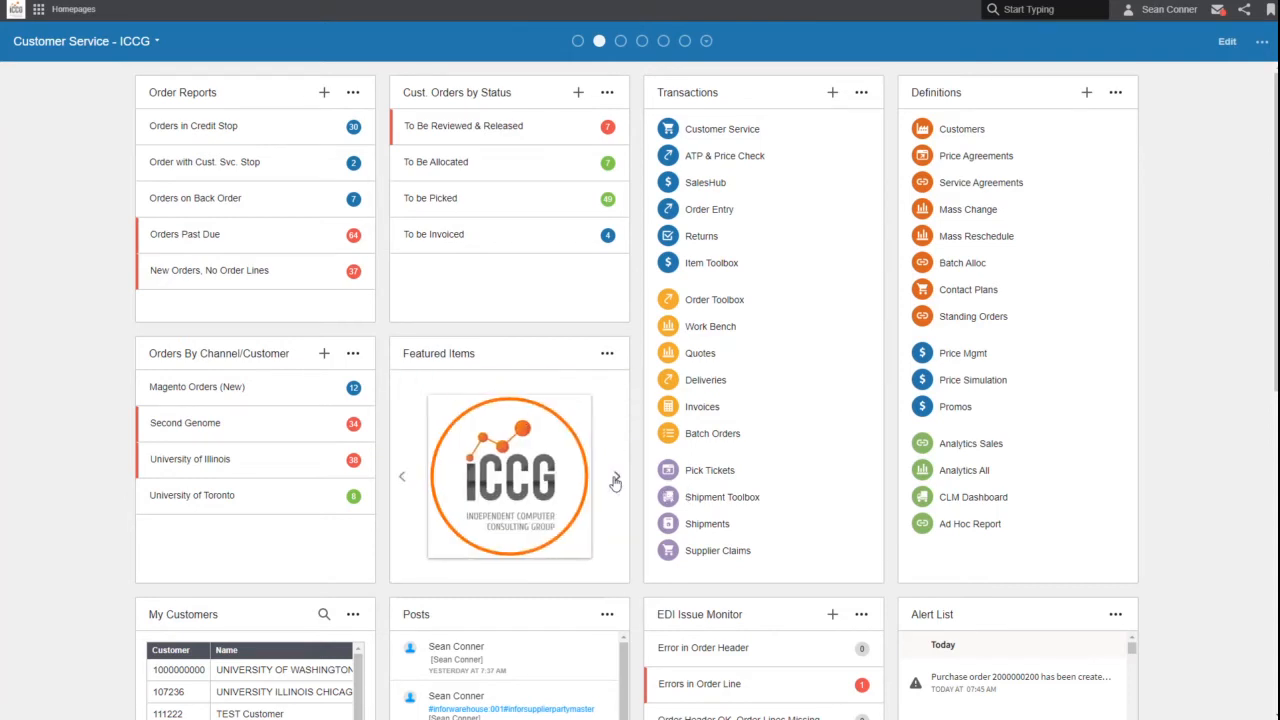
pyautogui.moveTo(530, 451)
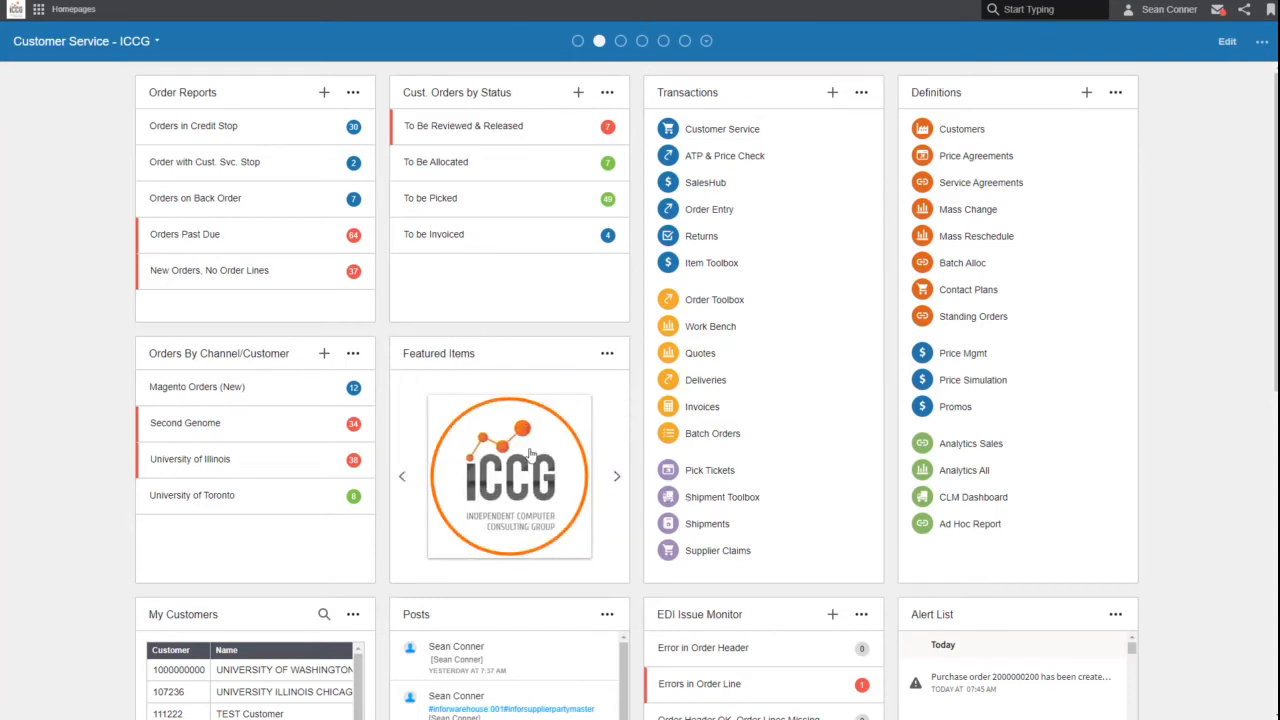
pyautogui.moveTo(497, 409)
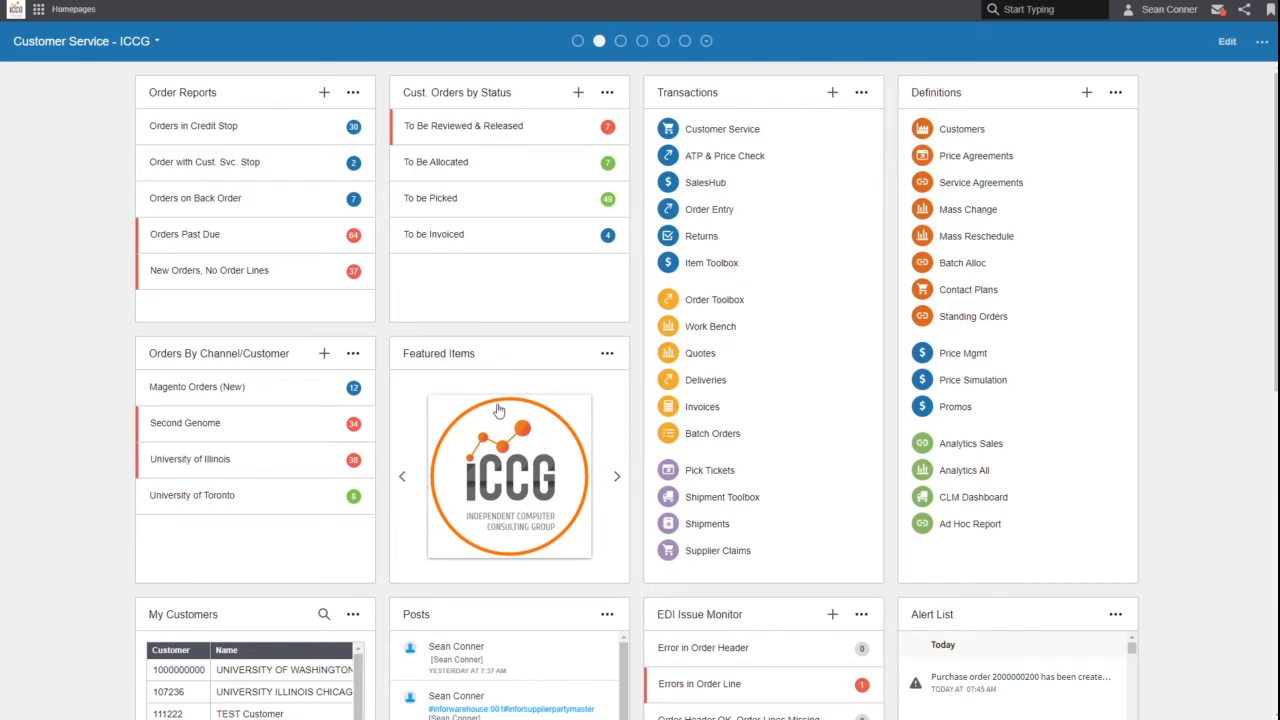
pyautogui.moveTo(514, 444)
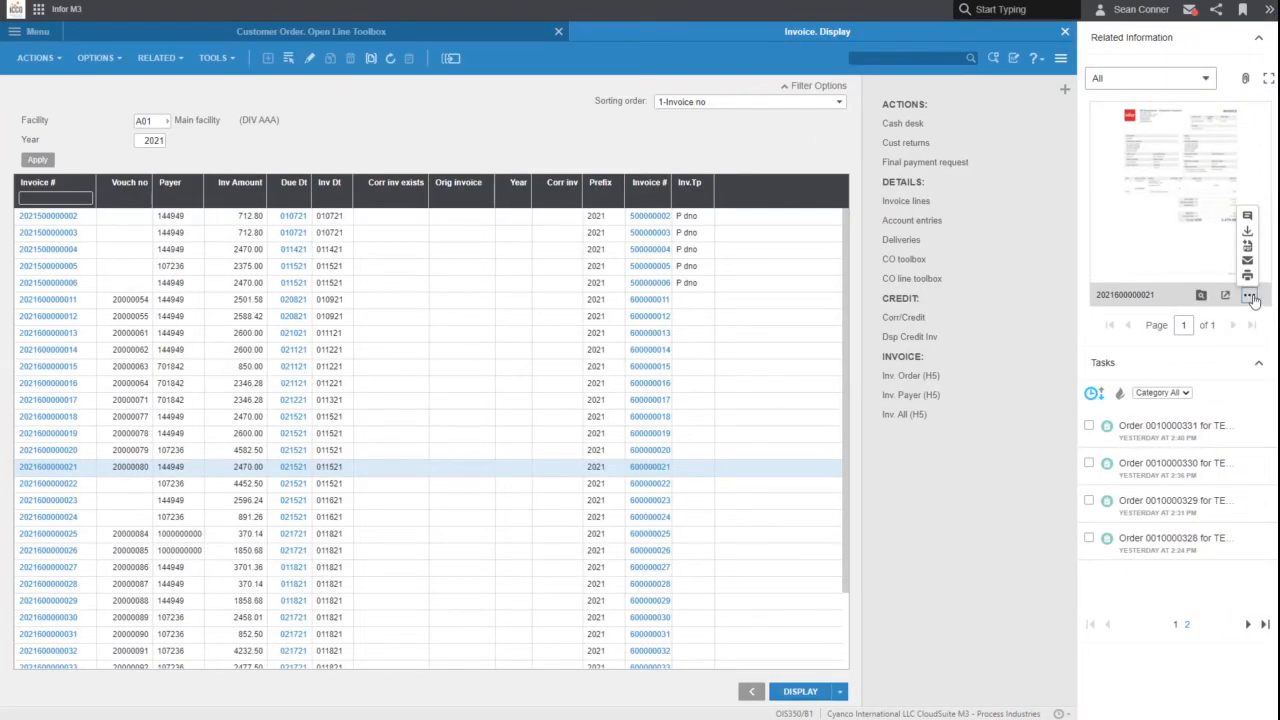
pyautogui.moveTo(1253, 260)
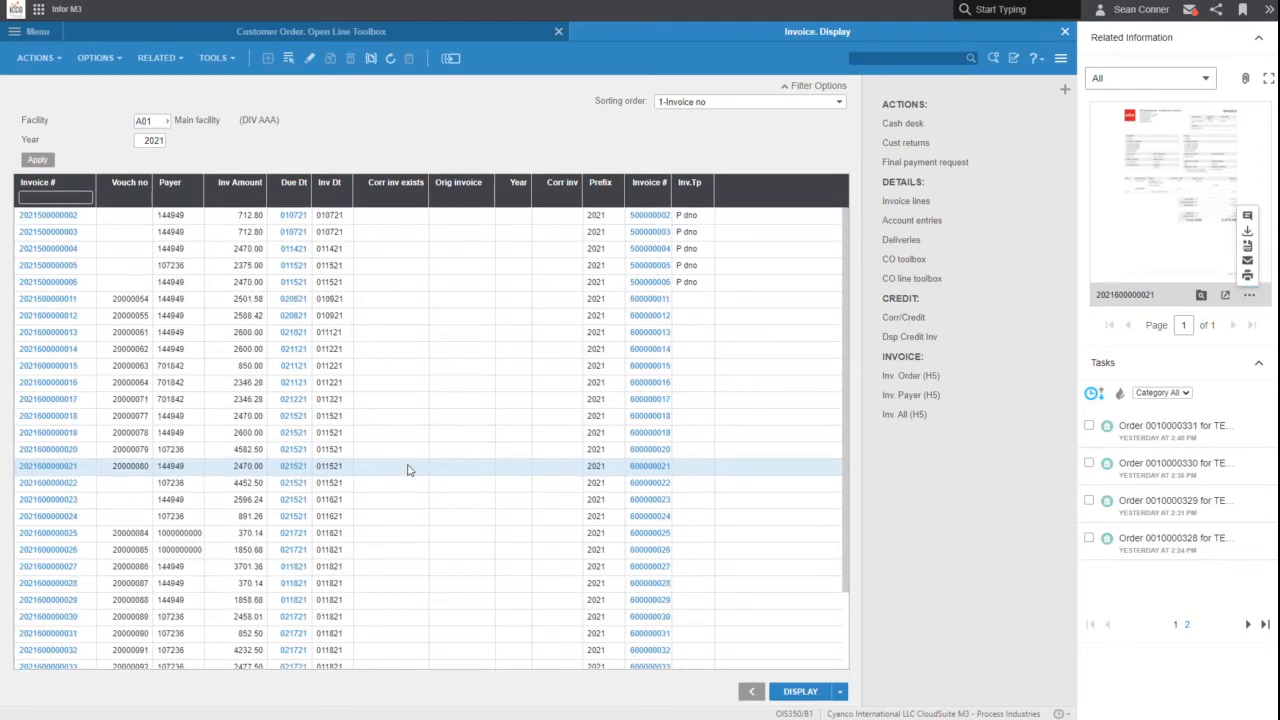
pyautogui.doubleClick(47, 467)
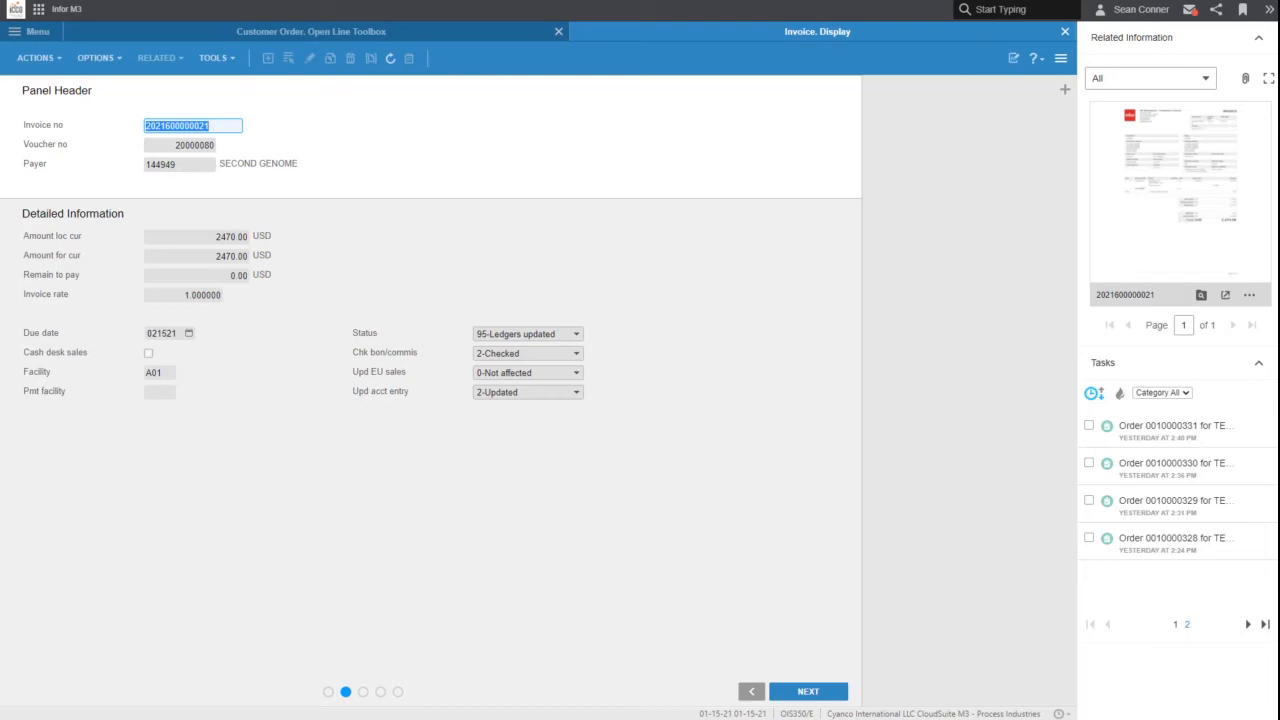
pyautogui.click(1211, 9)
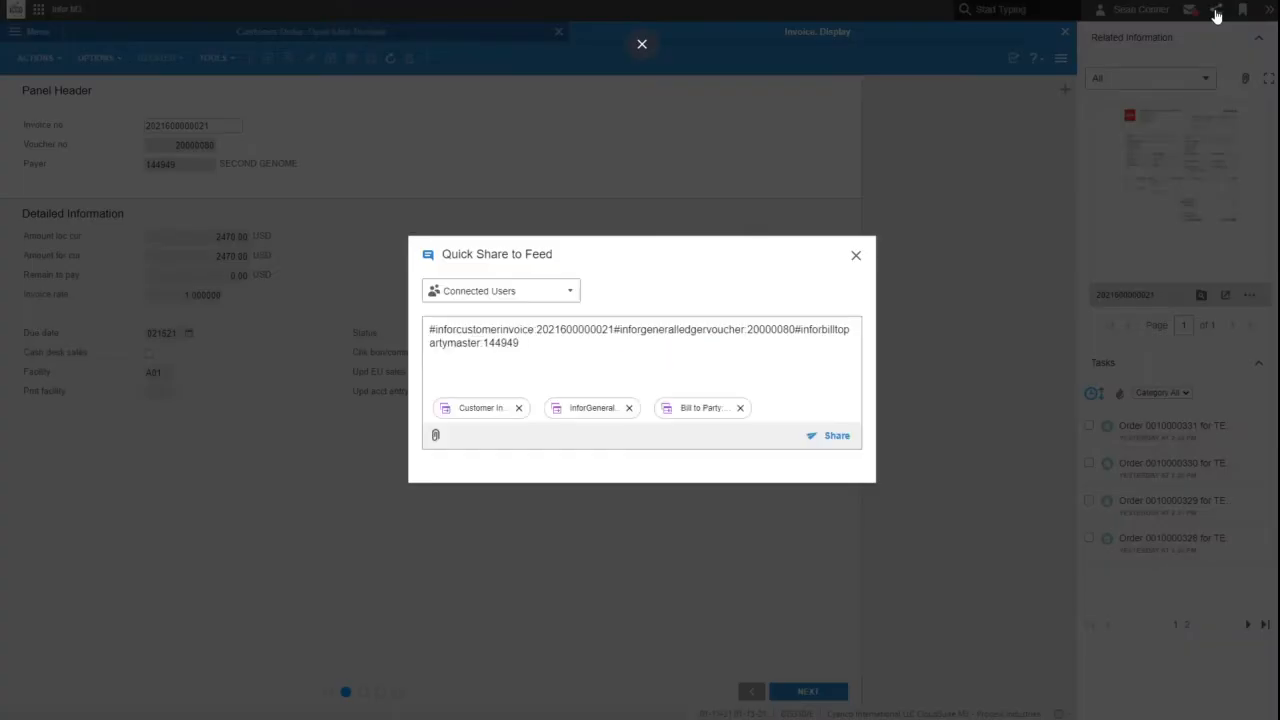
pyautogui.tripleClick(639, 335)
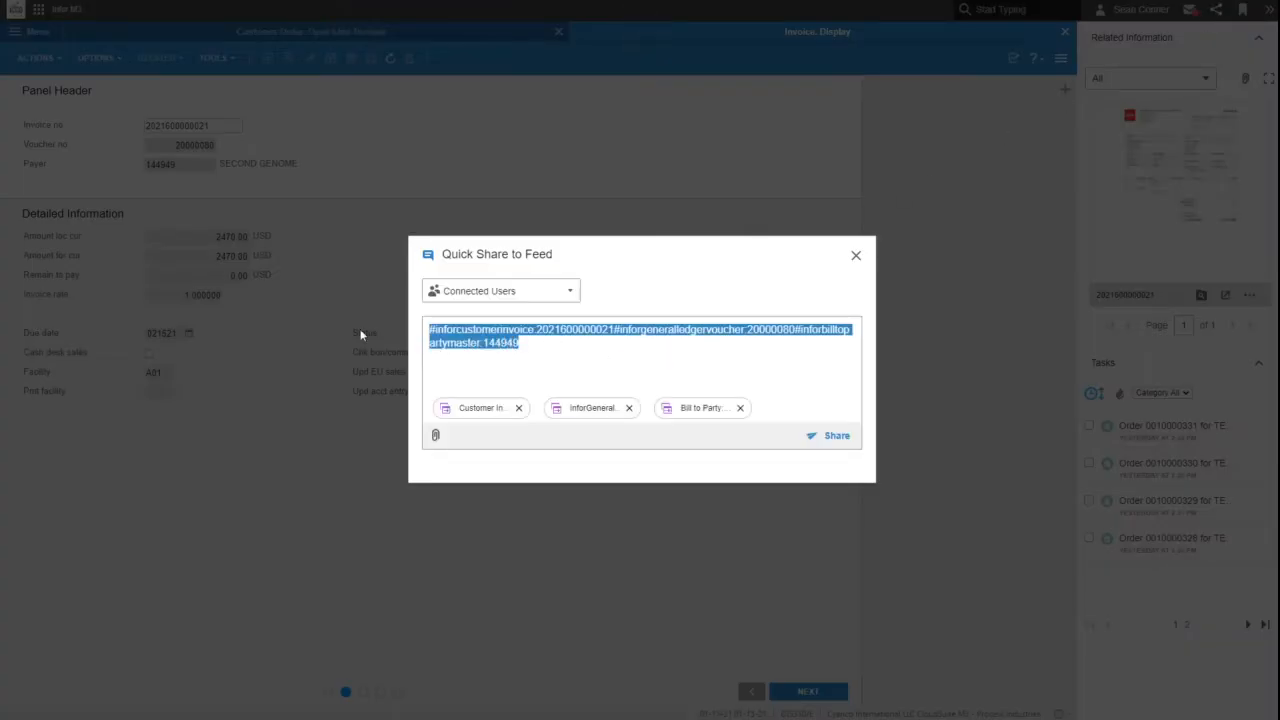
pyautogui.write('@sean')
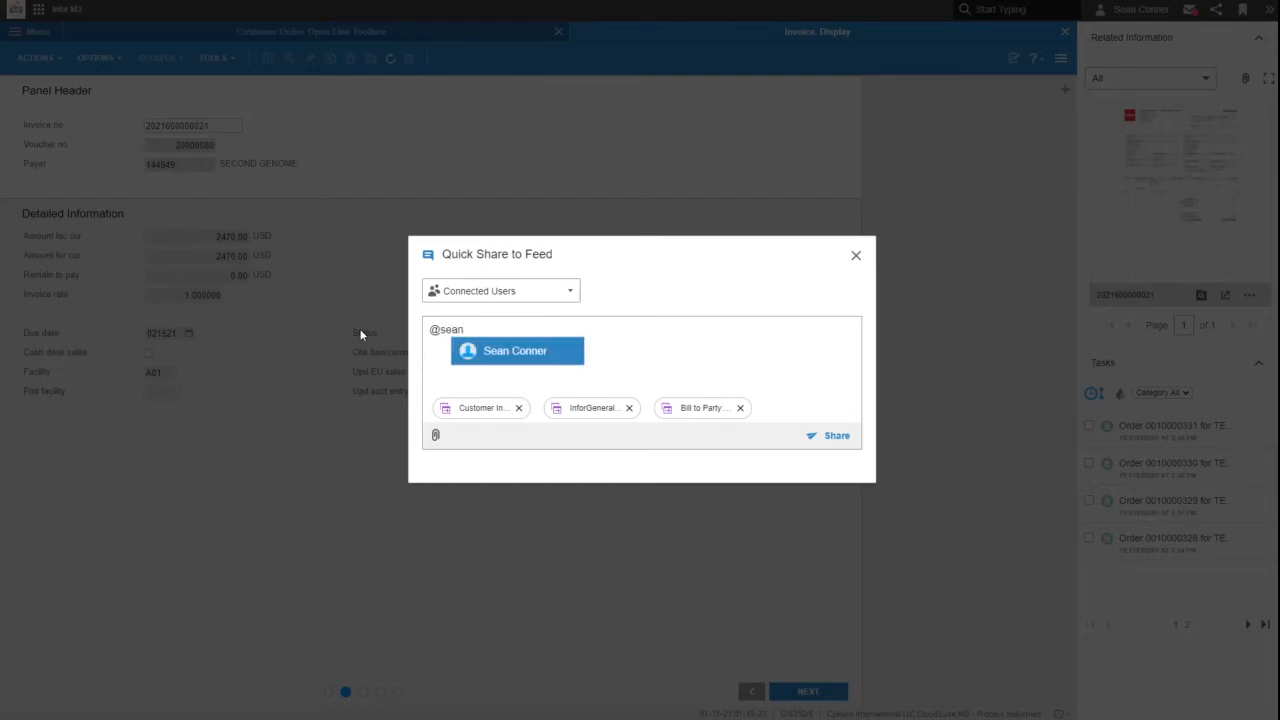
pyautogui.moveTo(358, 331)
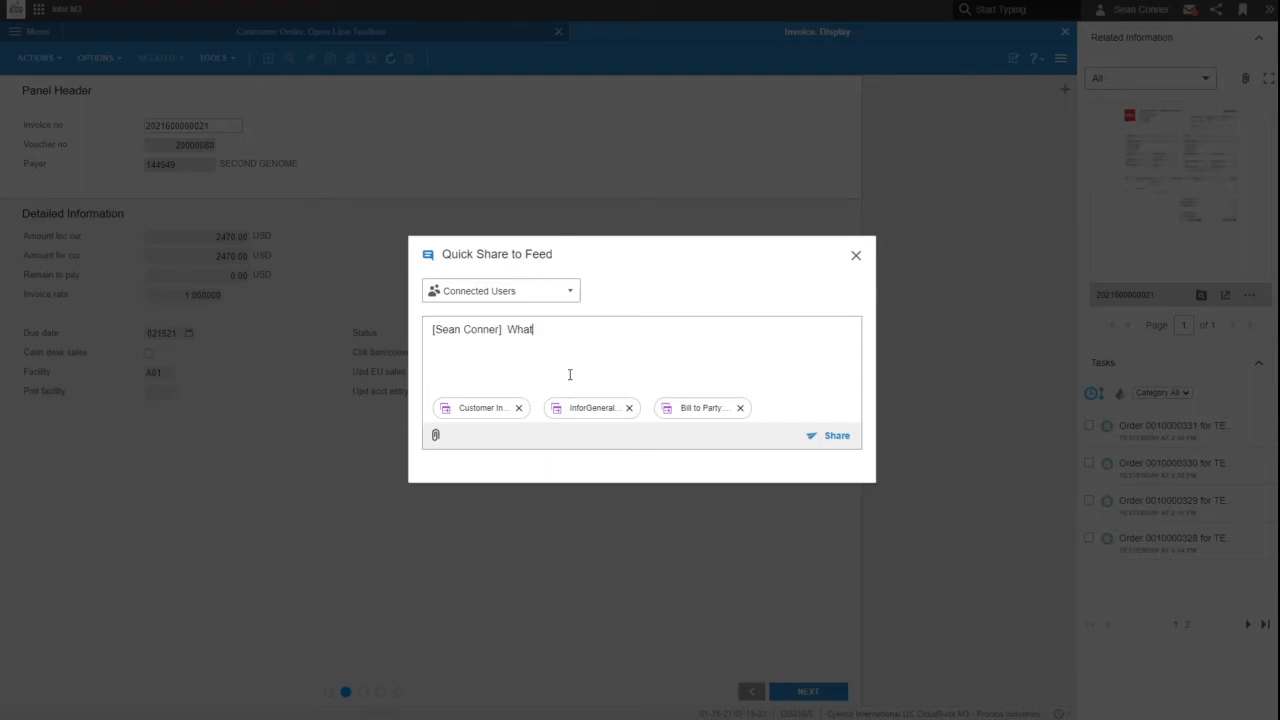
pyautogui.write('s going on with this invoice????')
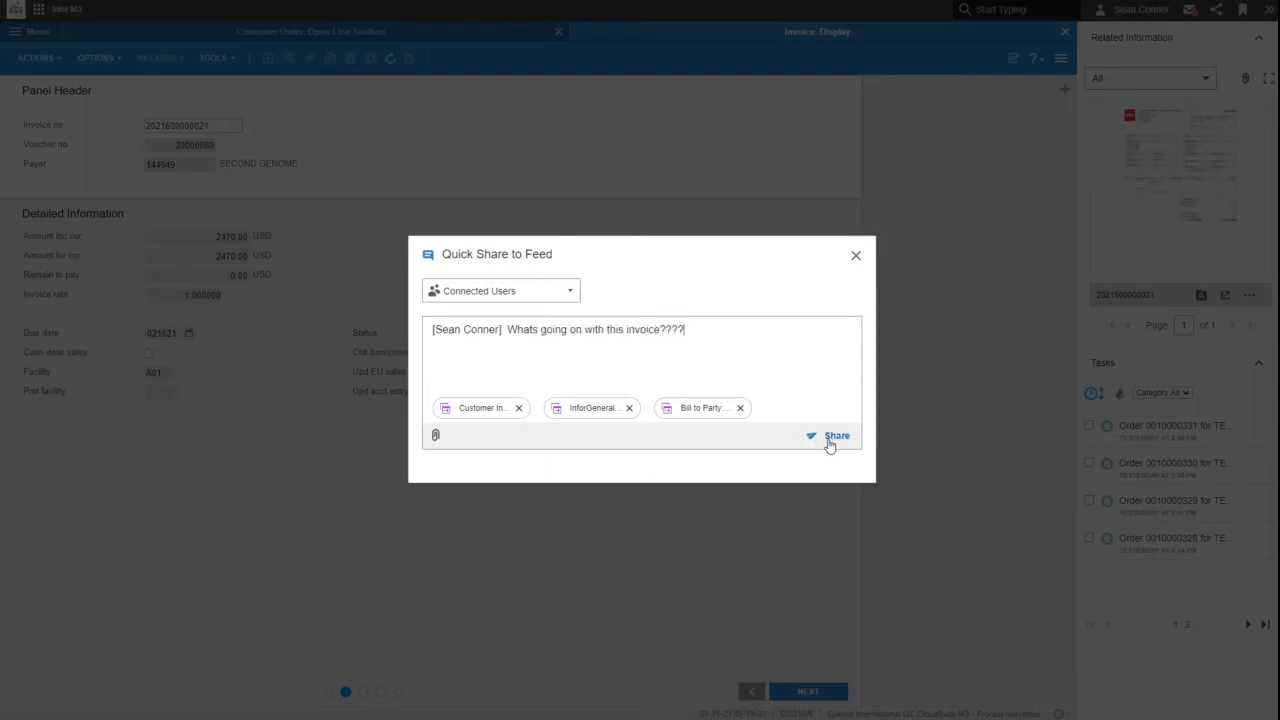
pyautogui.click(836, 436)
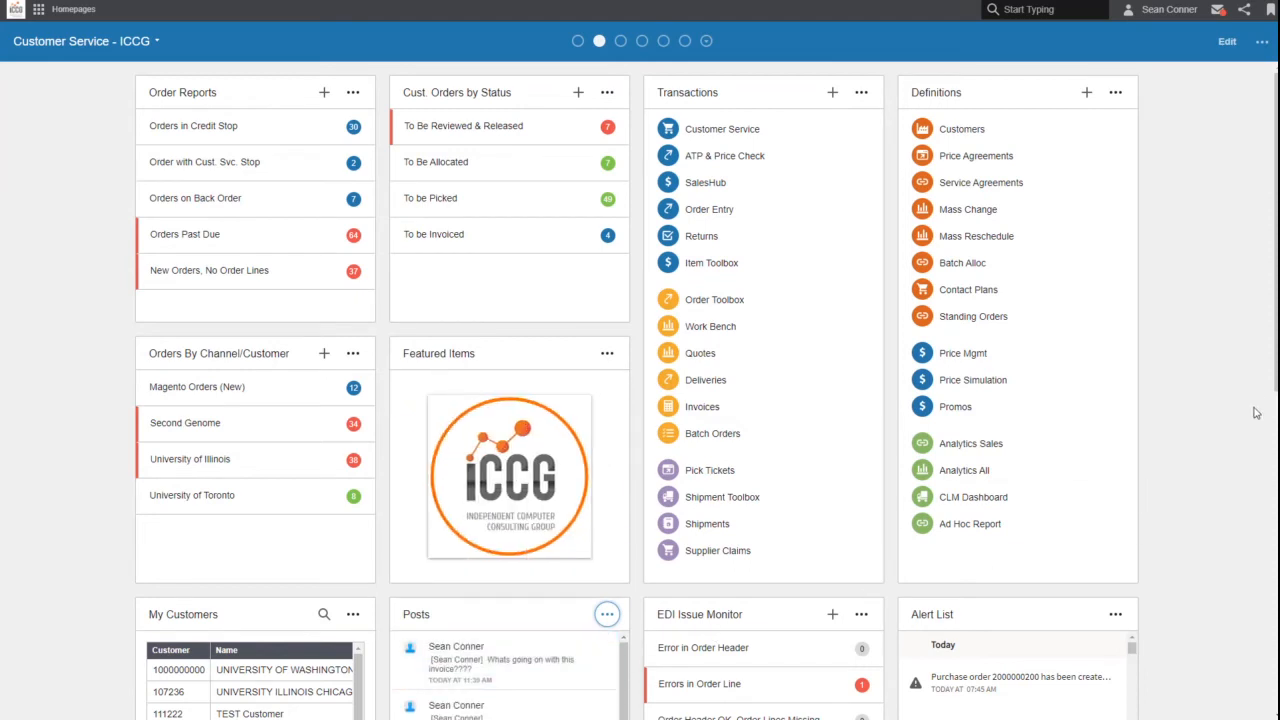
pyautogui.scroll(-3)
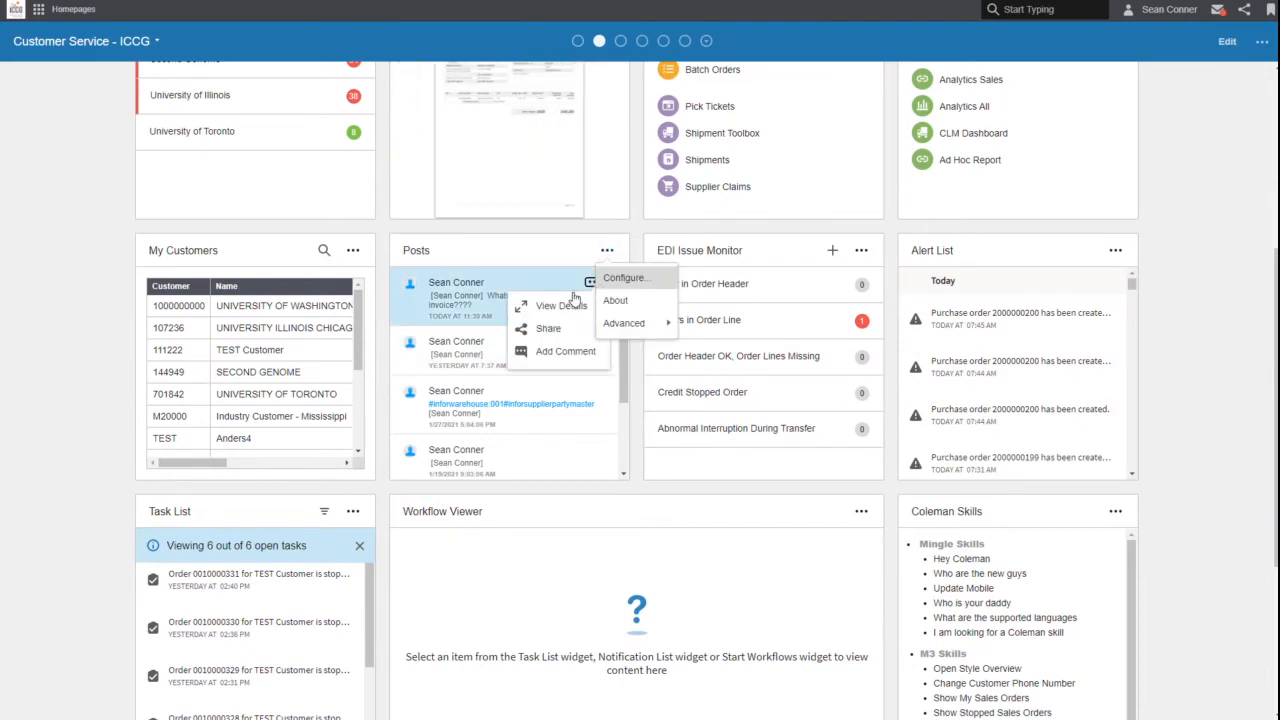
pyautogui.click(561, 305)
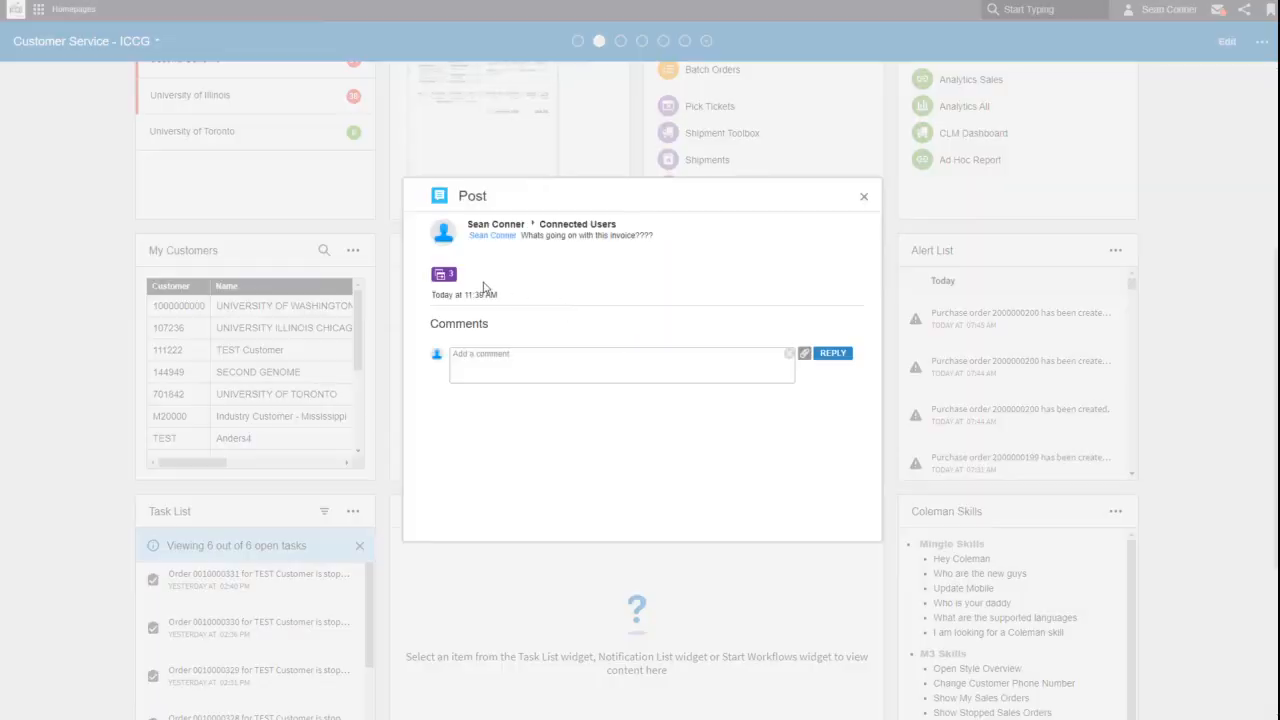
pyautogui.click(442, 274)
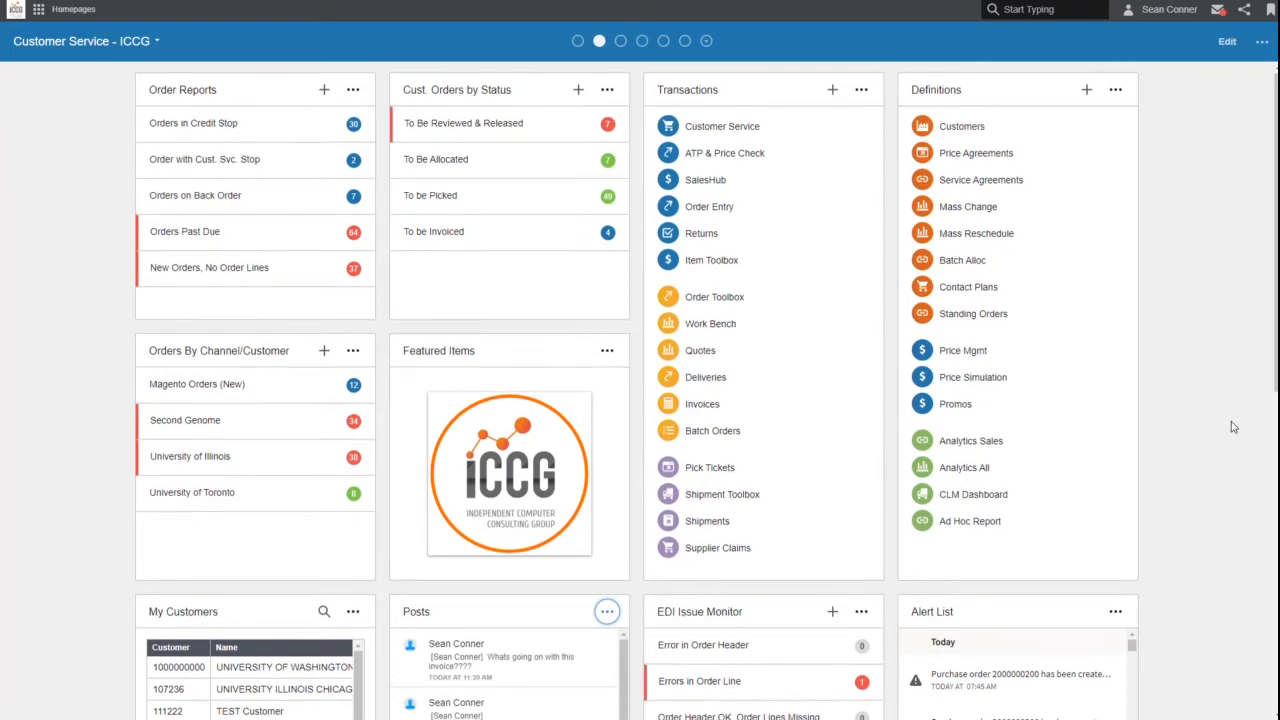
pyautogui.scroll(-3)
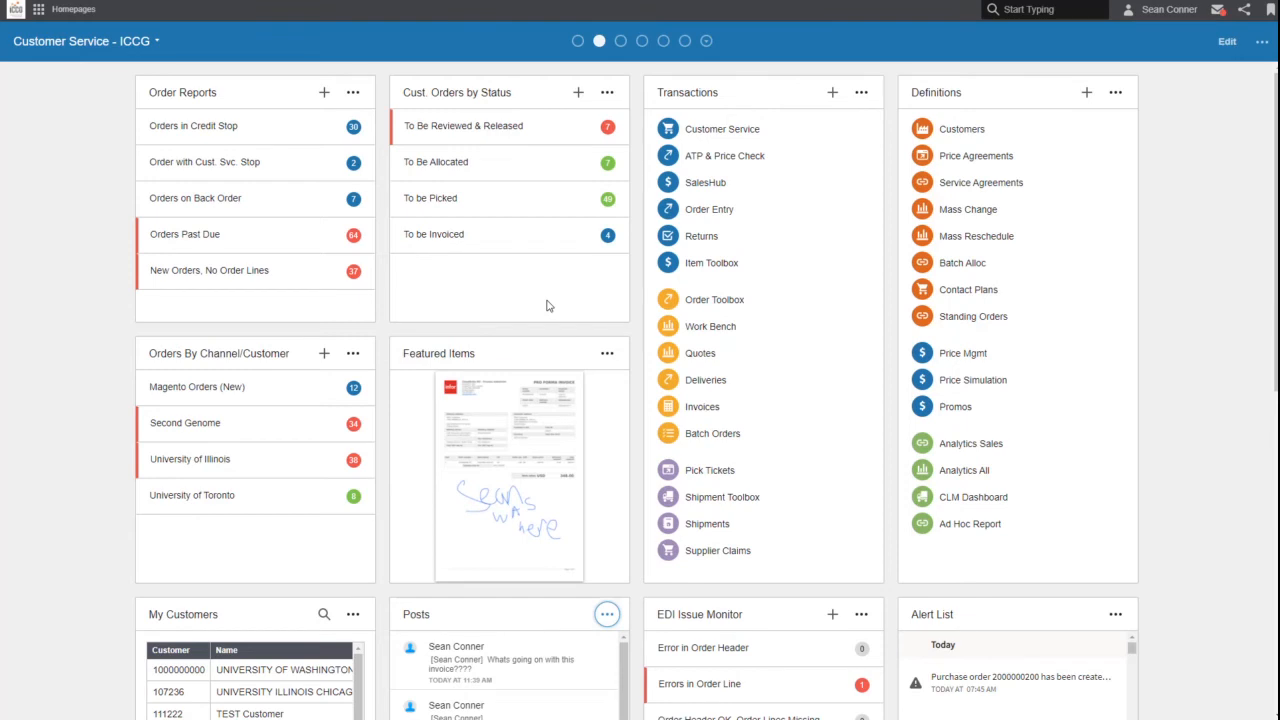
pyautogui.scroll(-3)
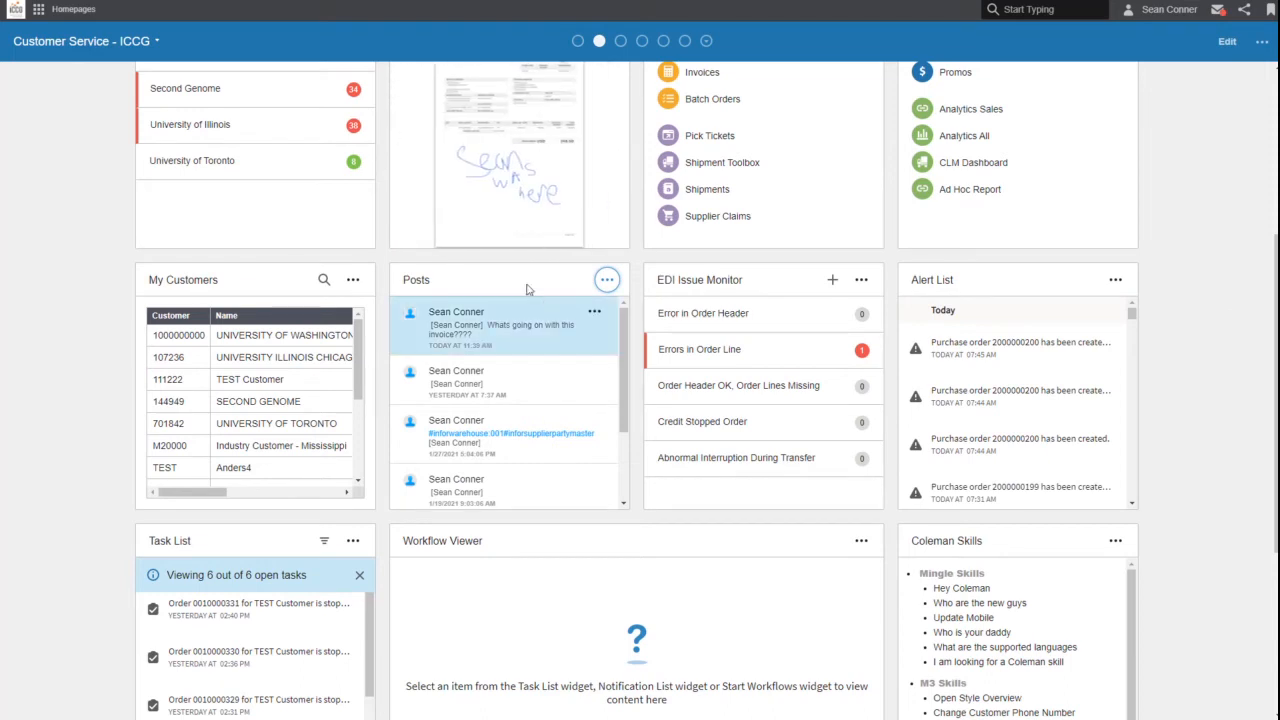
pyautogui.moveTo(620, 370)
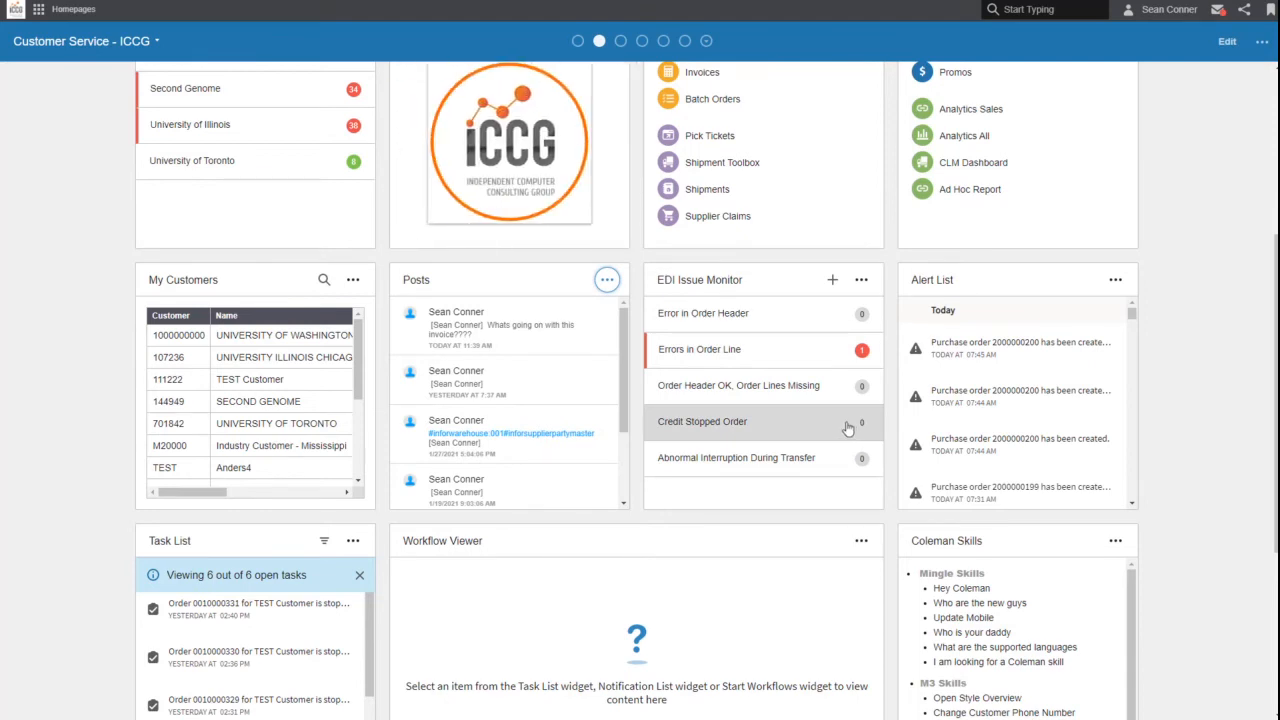
pyautogui.moveTo(1022, 371)
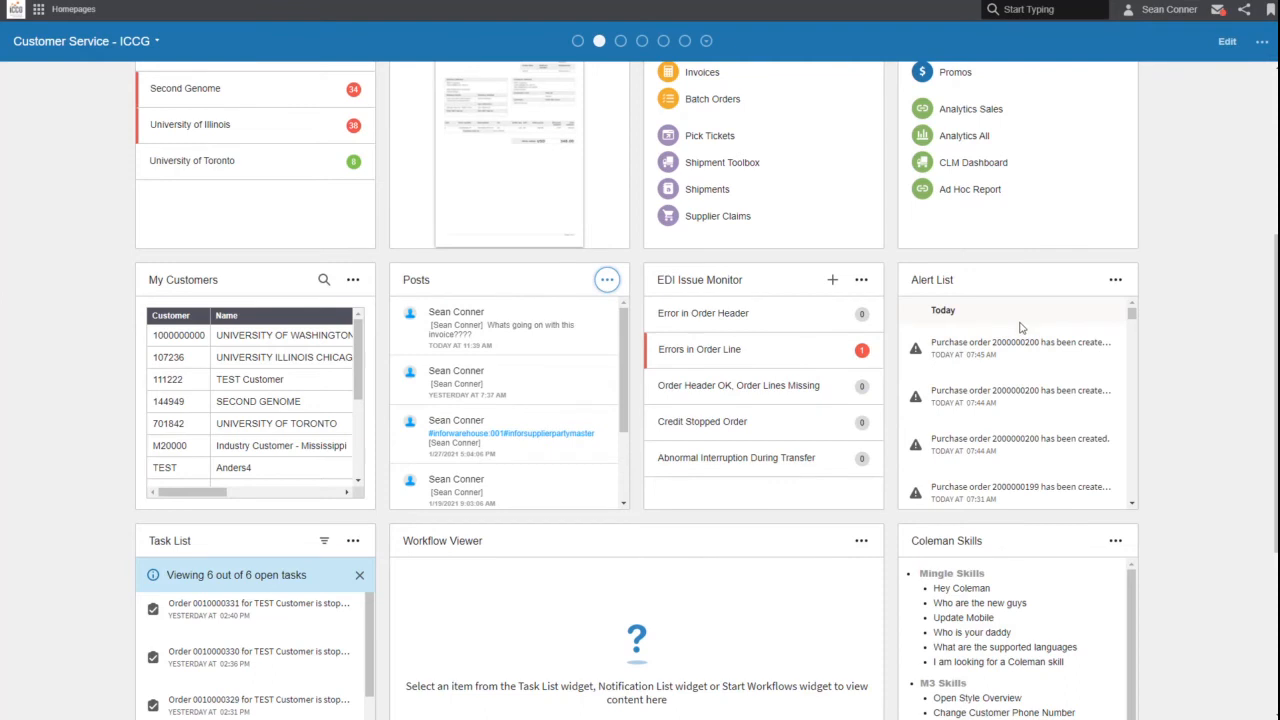
pyautogui.scroll(-3)
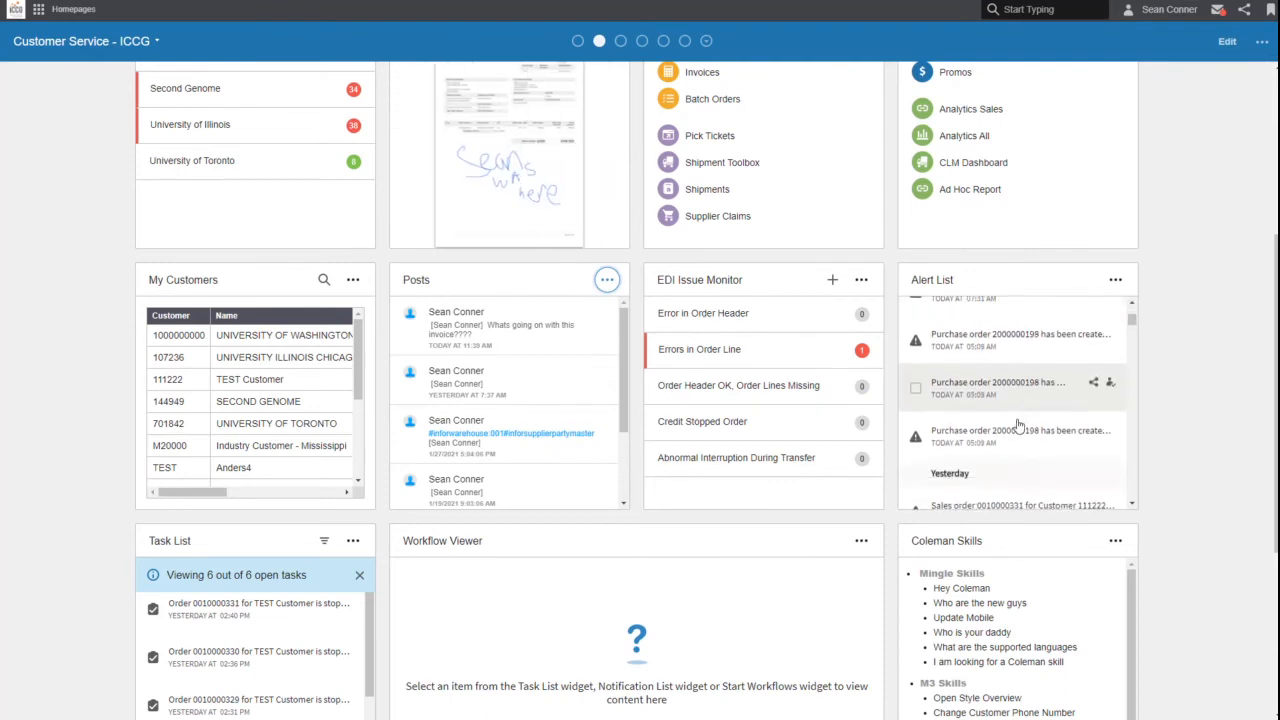
pyautogui.scroll(-3)
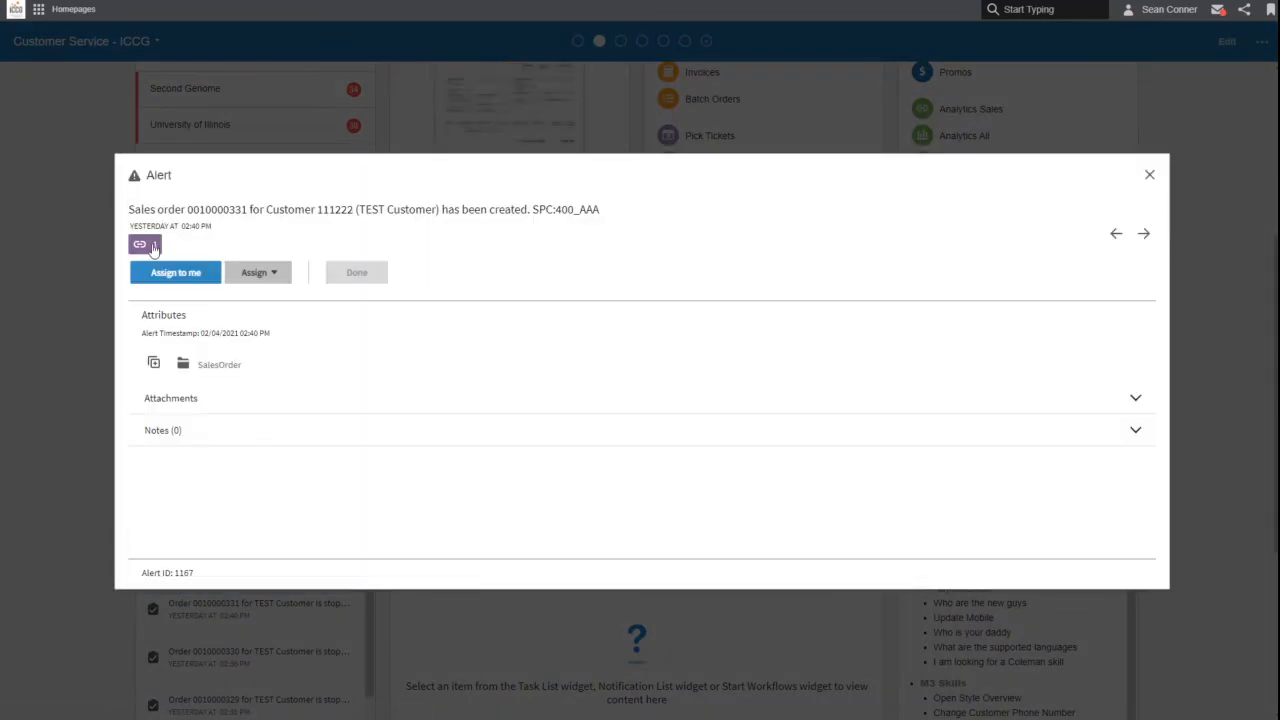
pyautogui.click(141, 245)
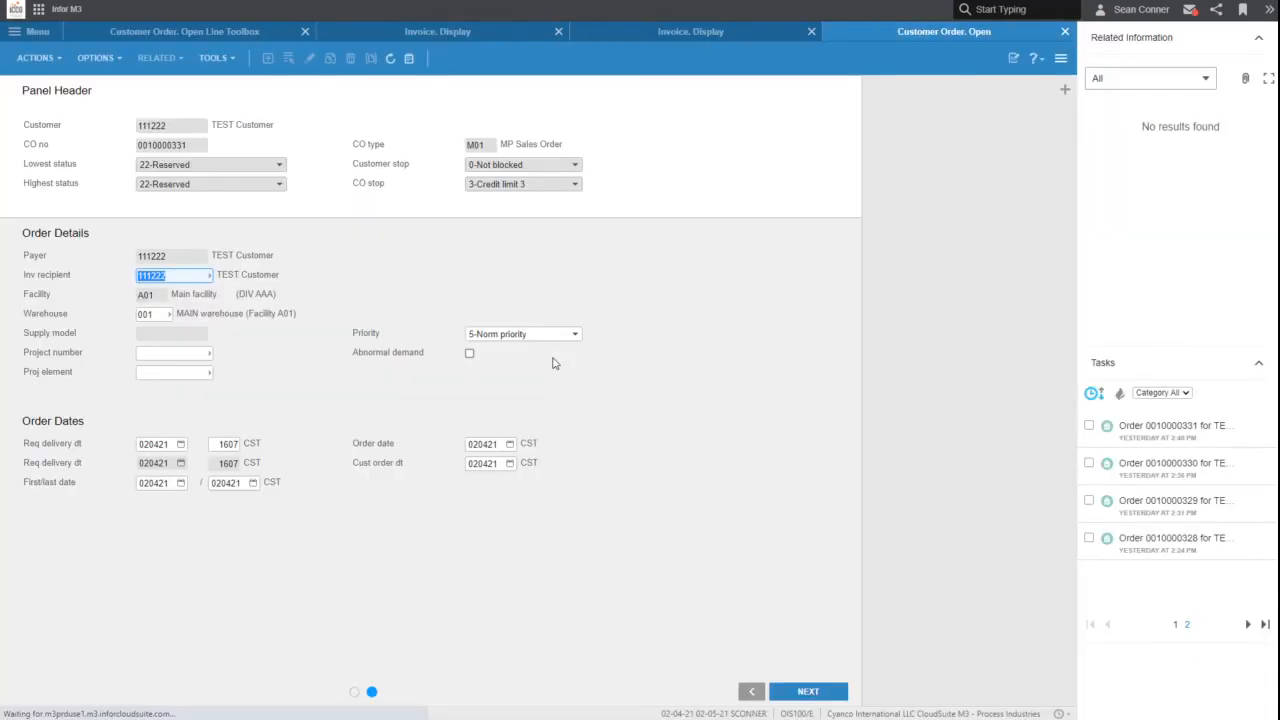
pyautogui.moveTo(663, 295)
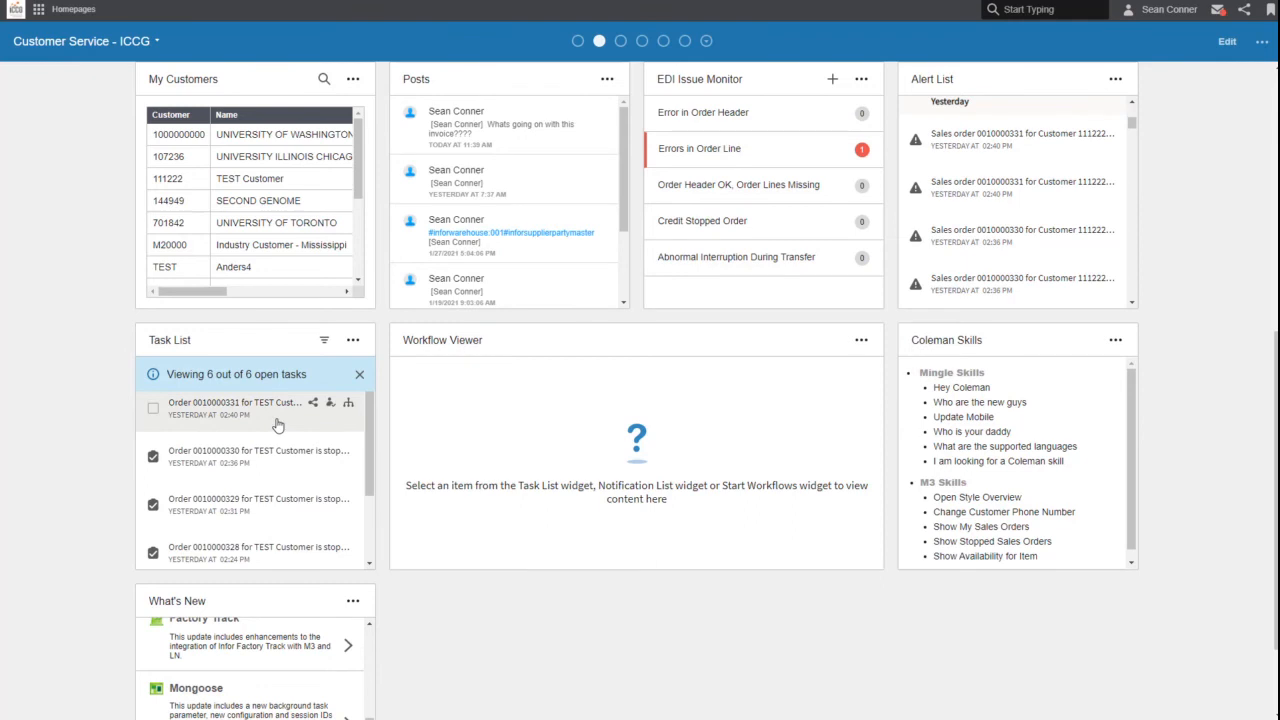
pyautogui.click(348, 403)
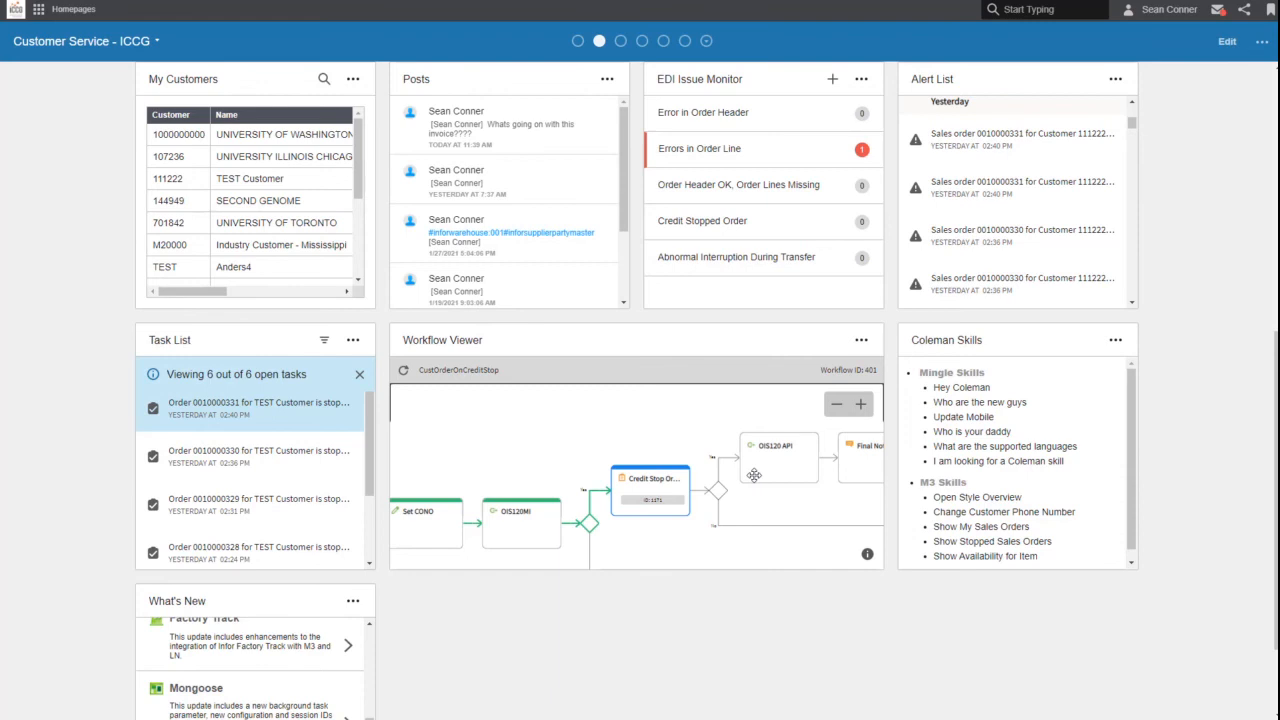
pyautogui.moveTo(733, 422)
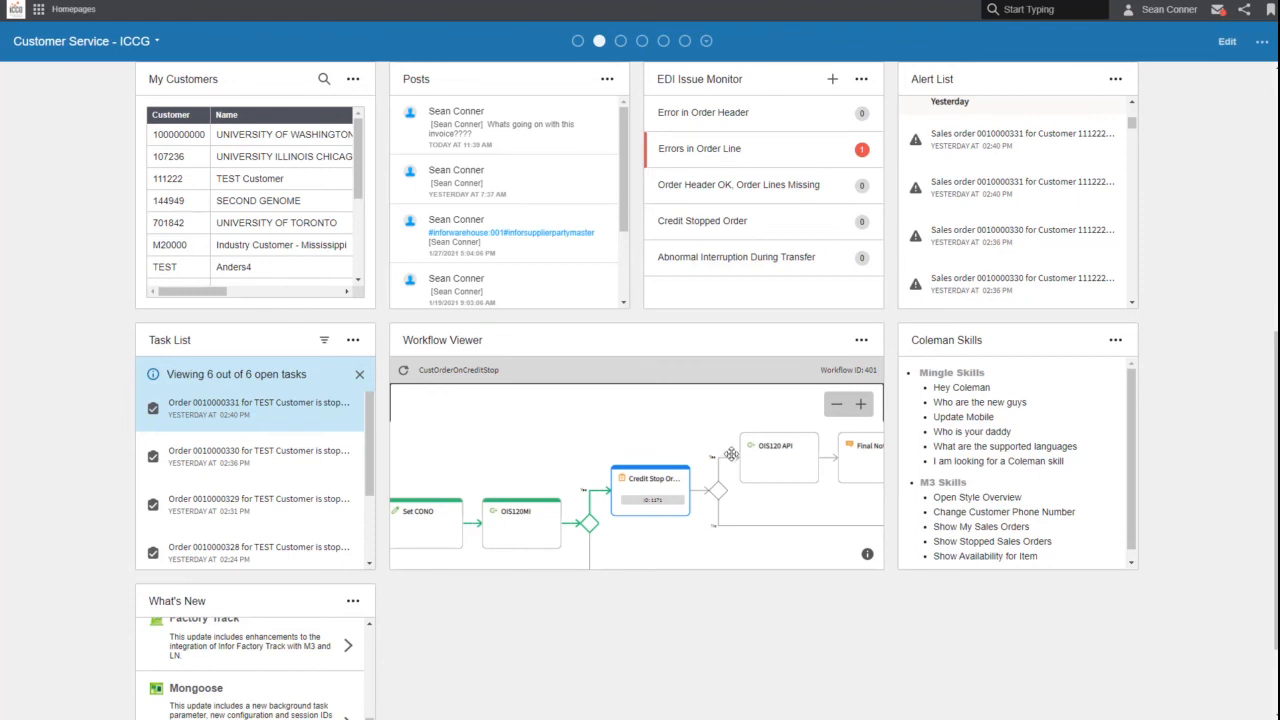
pyautogui.moveTo(647, 476)
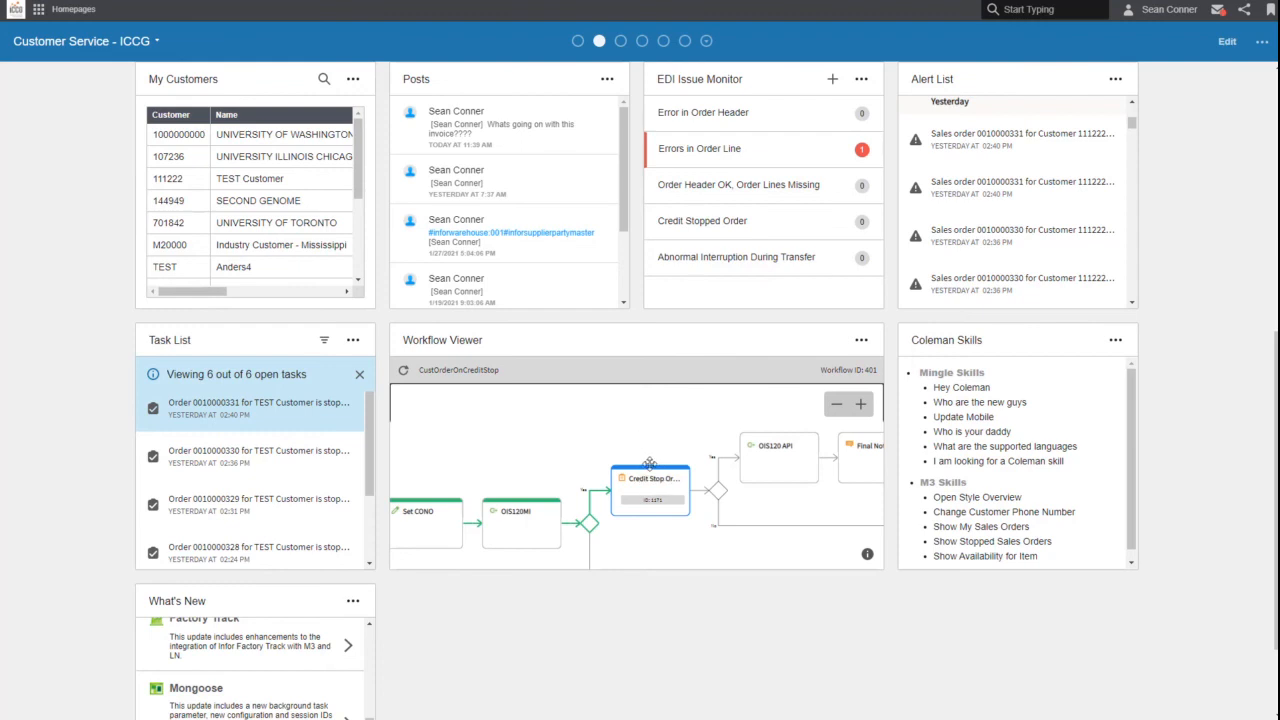
pyautogui.moveTo(655, 472)
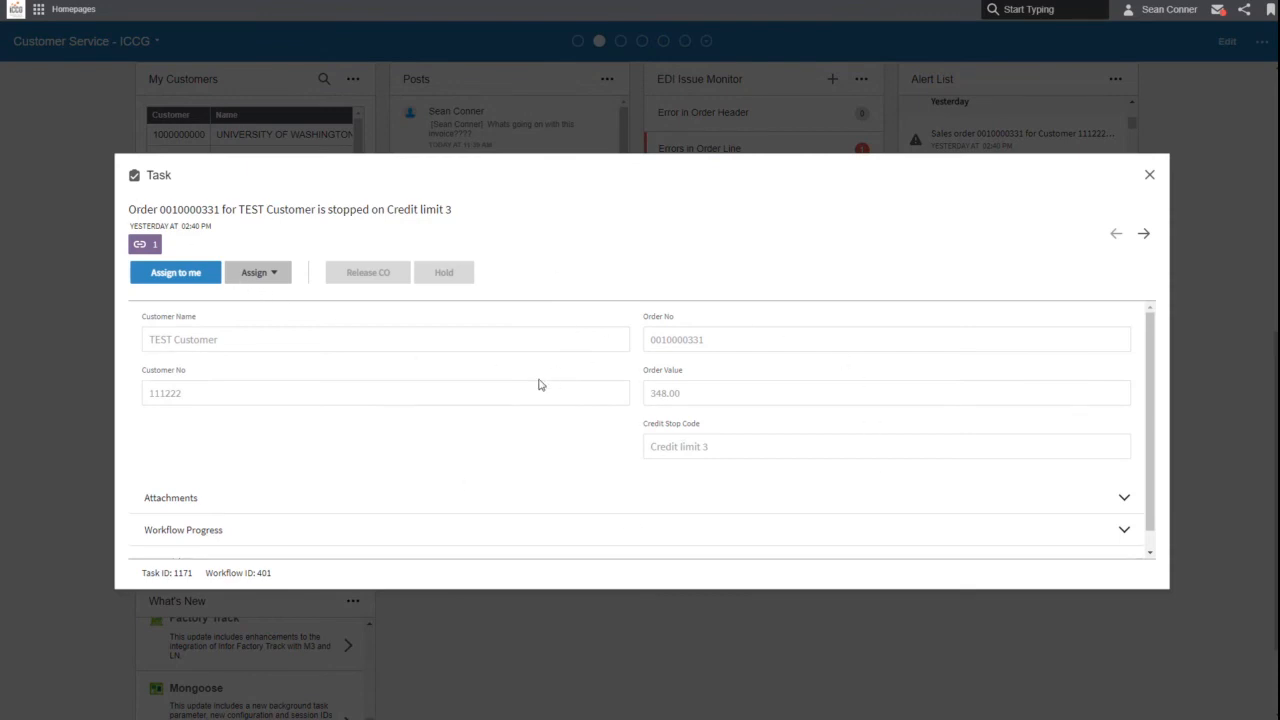
pyautogui.moveTo(740, 489)
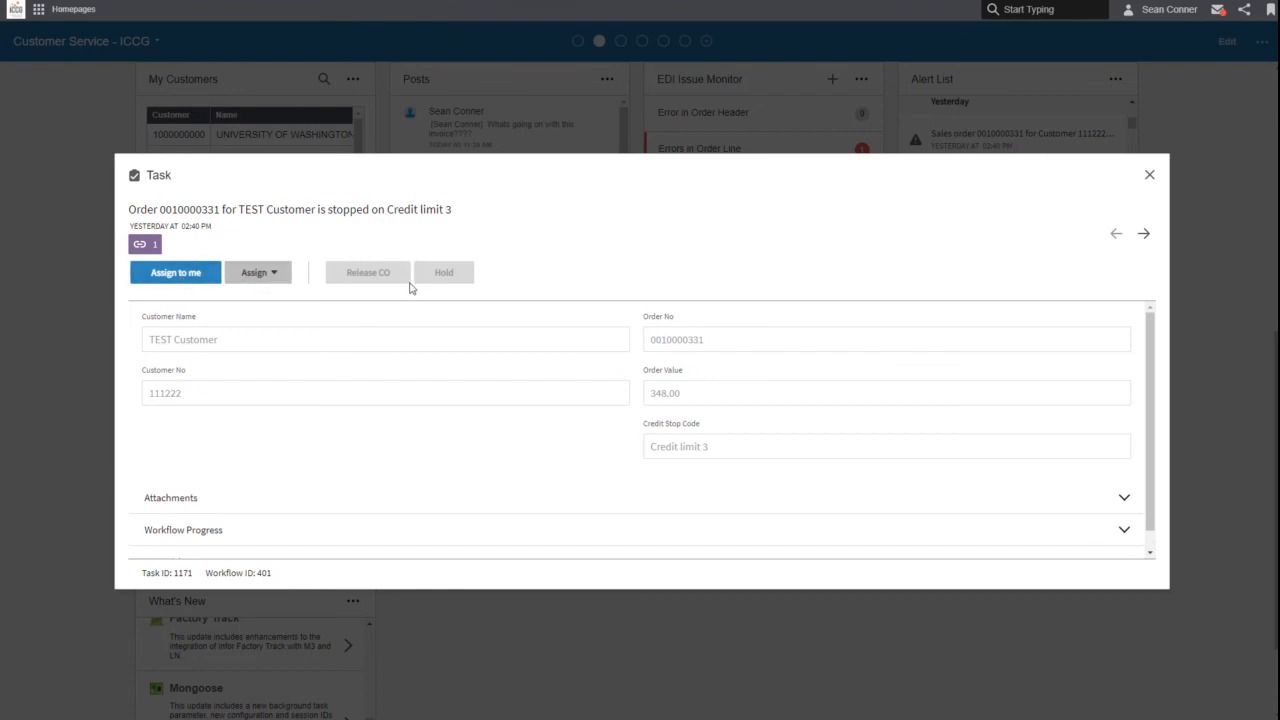
pyautogui.moveTo(817, 362)
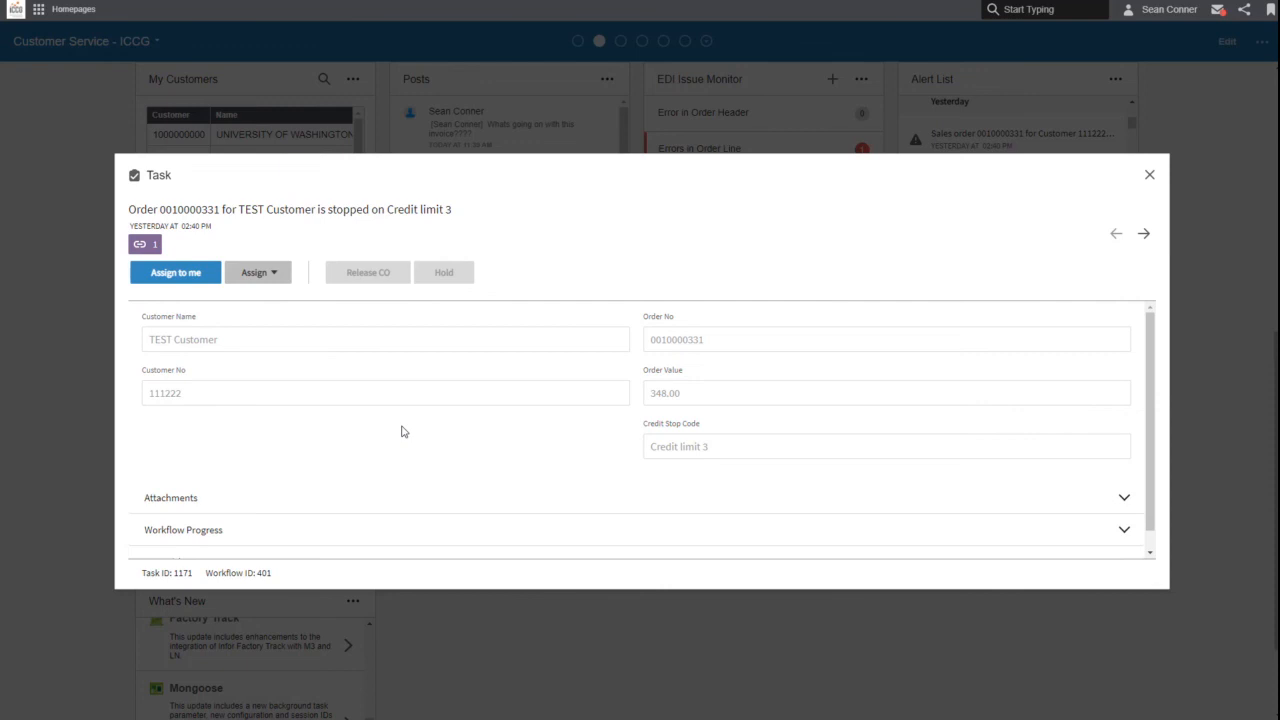
pyautogui.moveTo(417, 442)
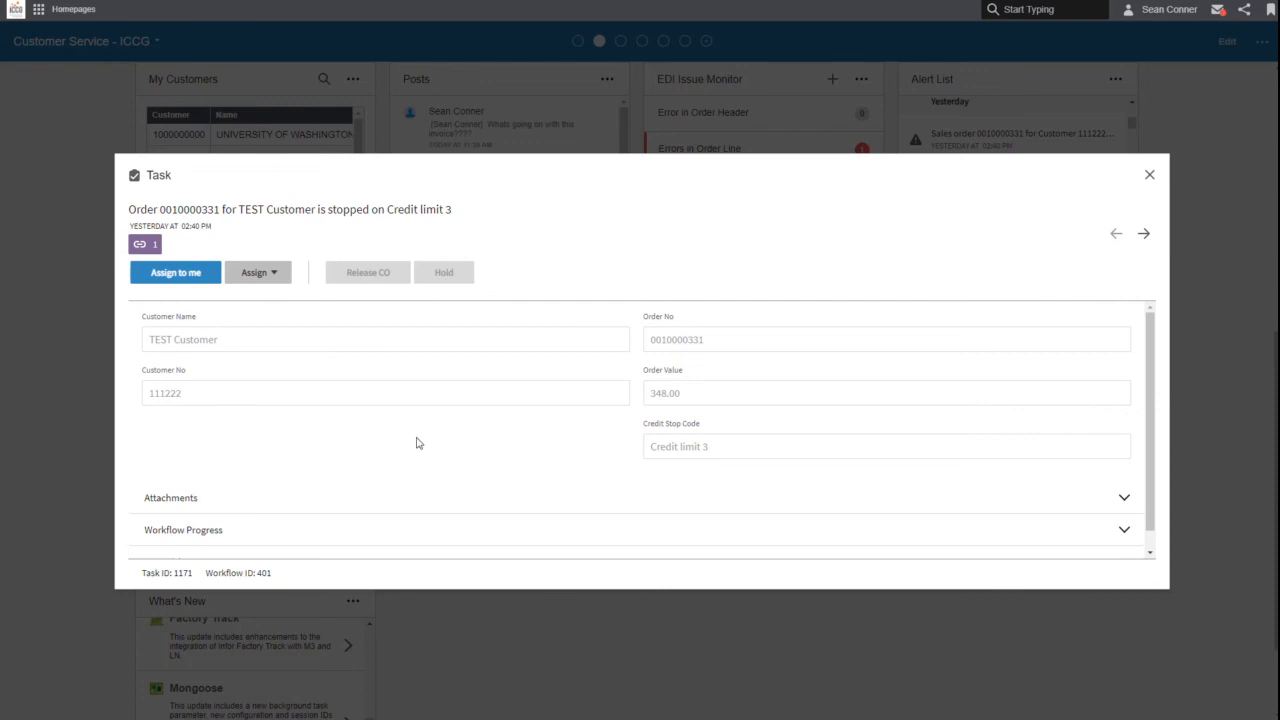
pyautogui.moveTo(439, 450)
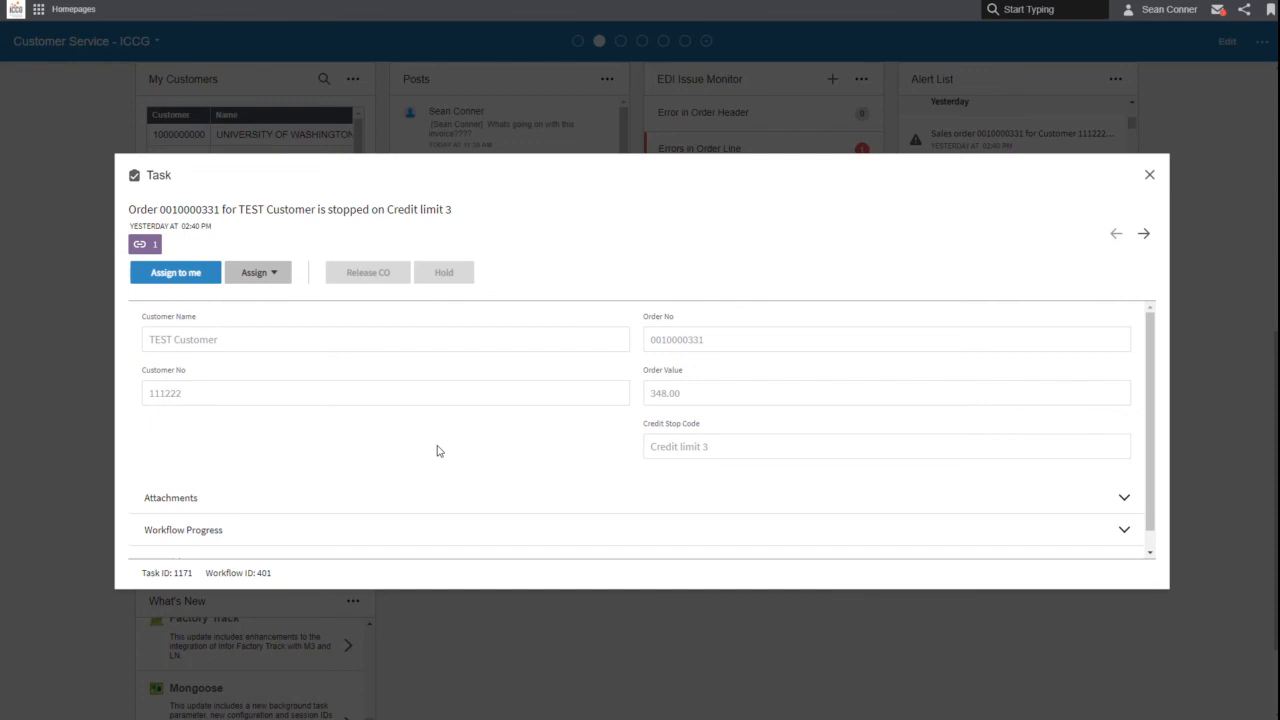
pyautogui.moveTo(446, 457)
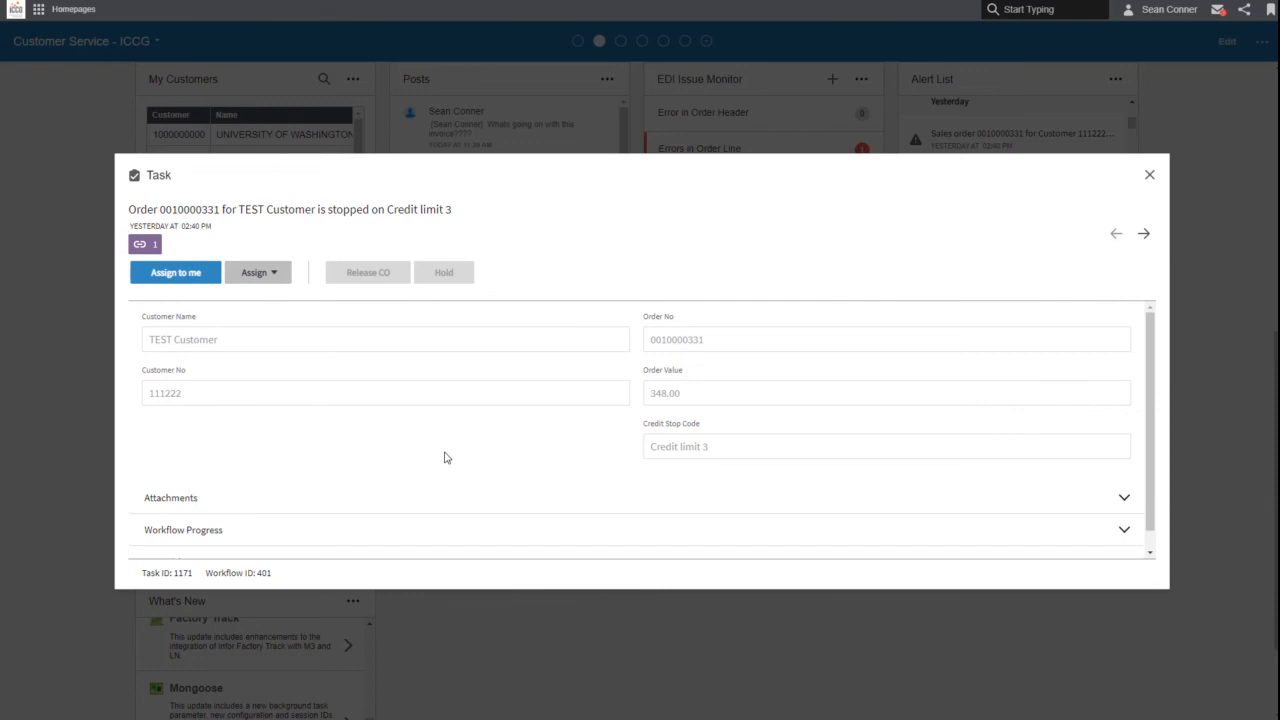
pyautogui.moveTo(1065, 193)
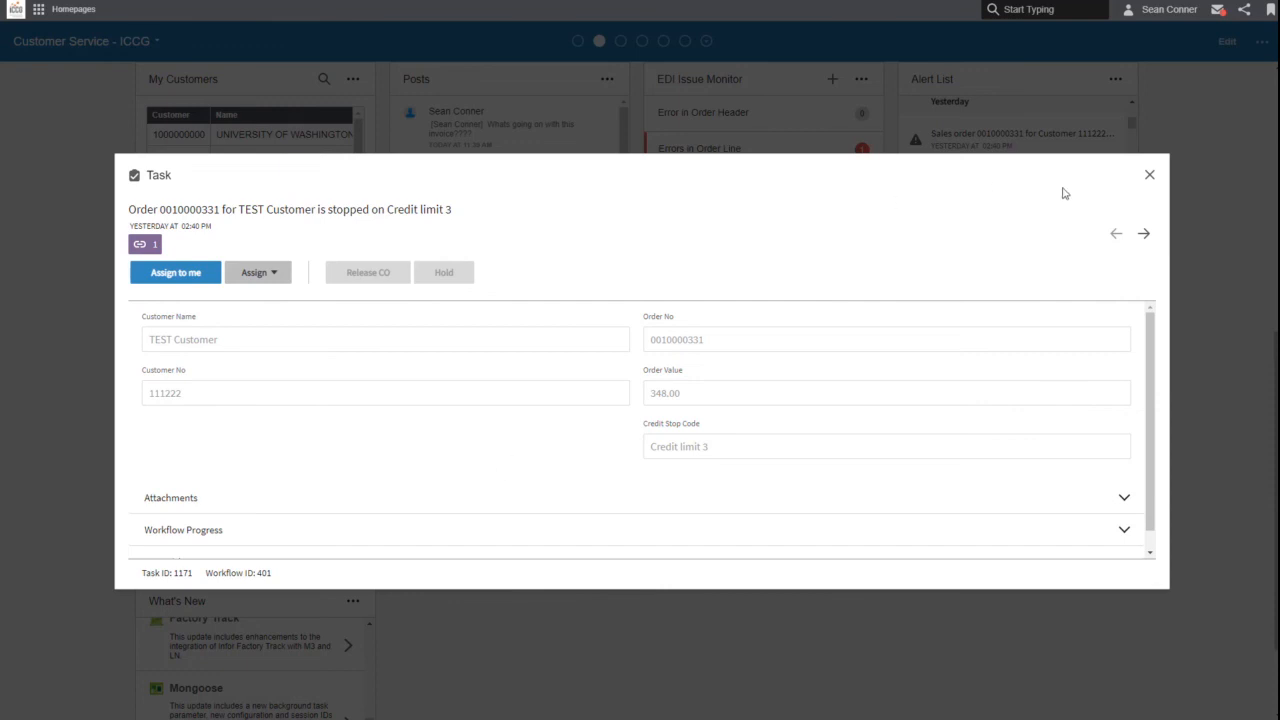
pyautogui.moveTo(1023, 195)
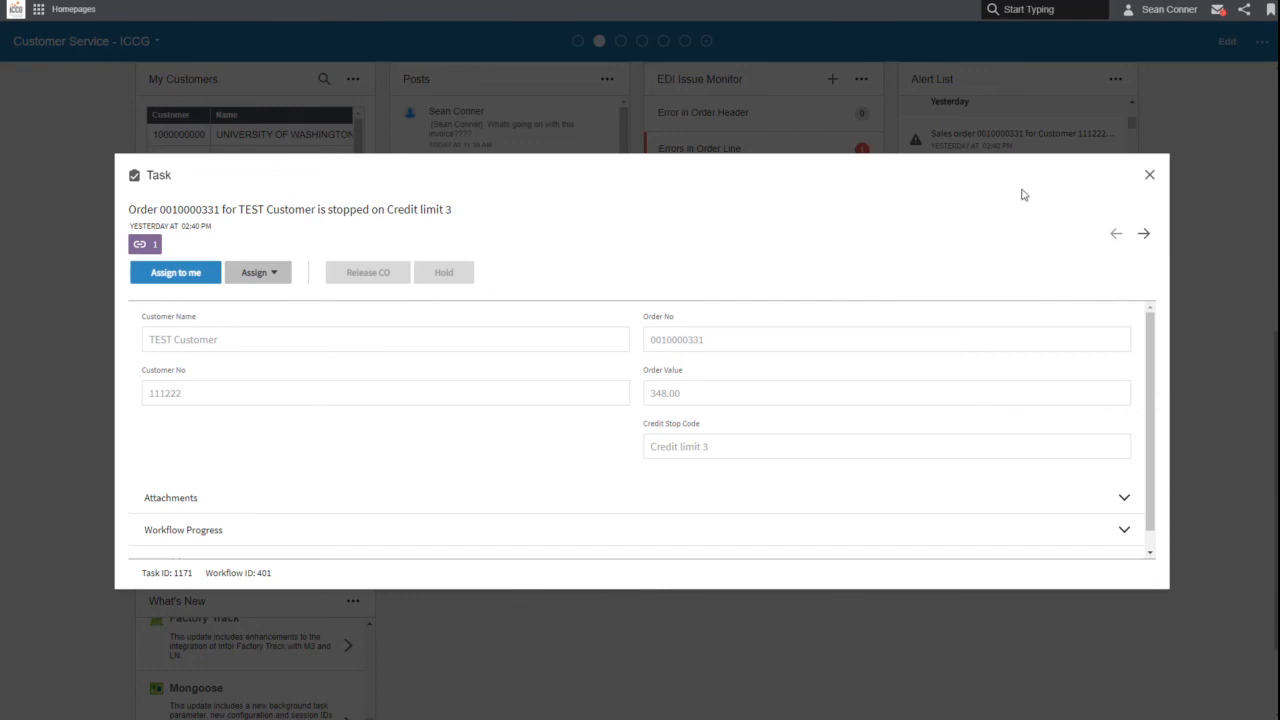
pyautogui.click(1149, 174)
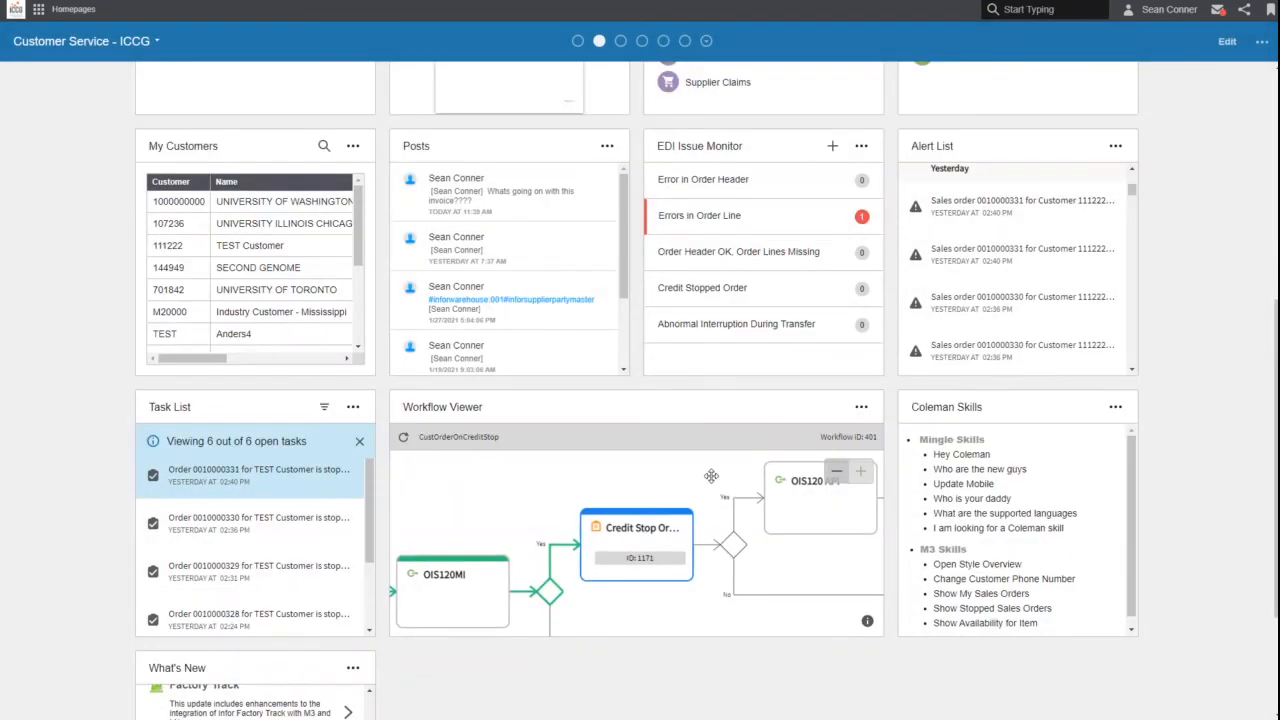